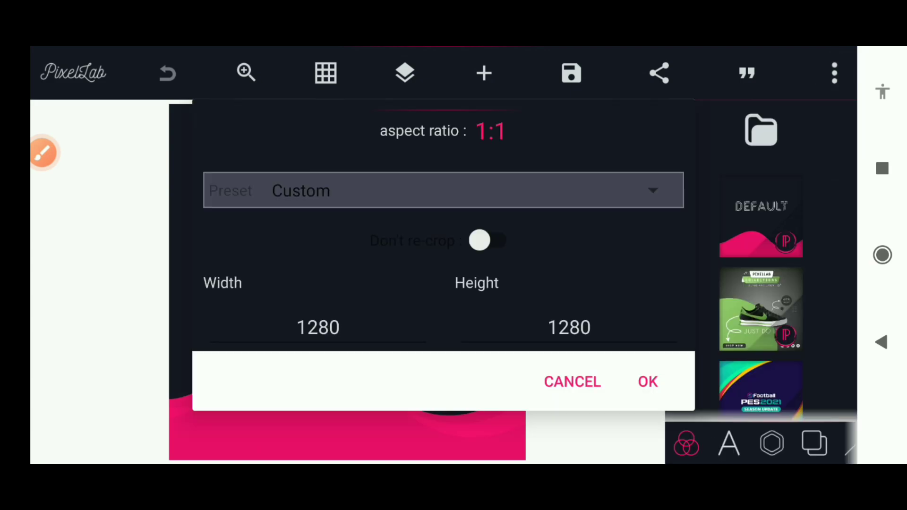
- Set the image size to width 3508 and height 4961 pixels for a portrait page
click(317, 327)
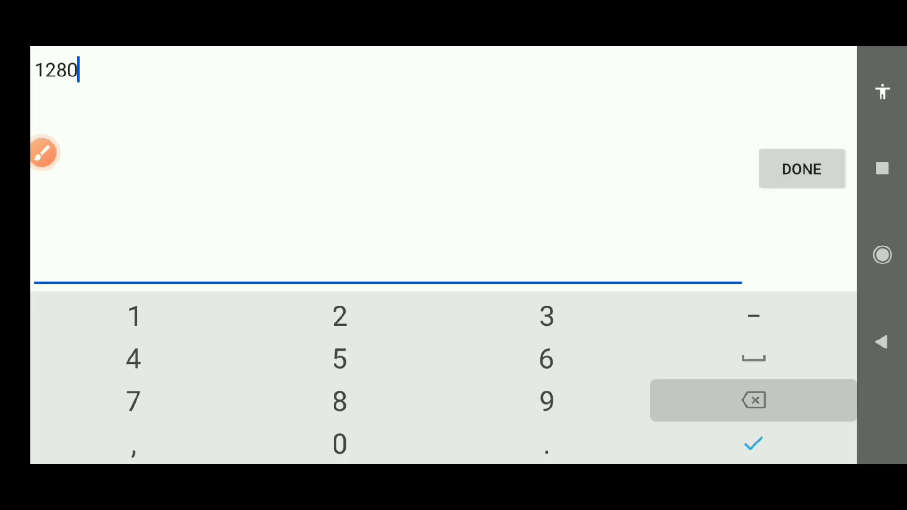
click(754, 401)
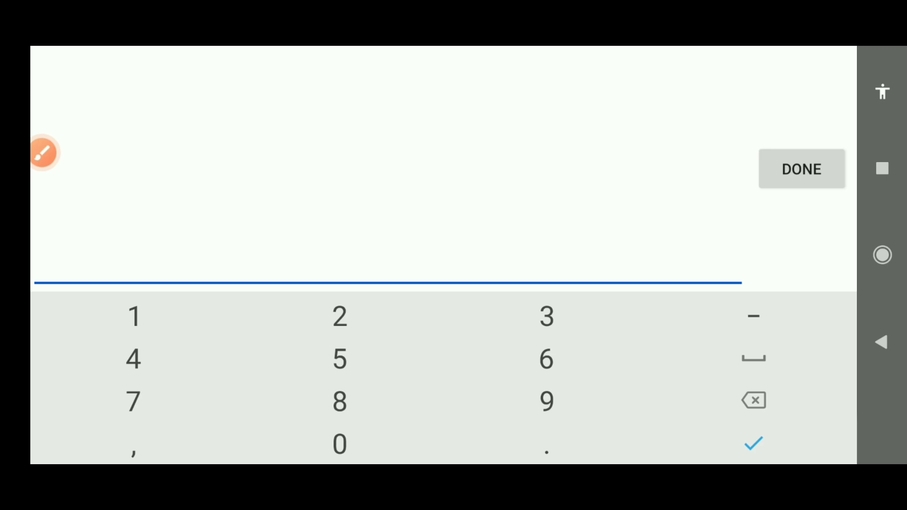
text(3508)
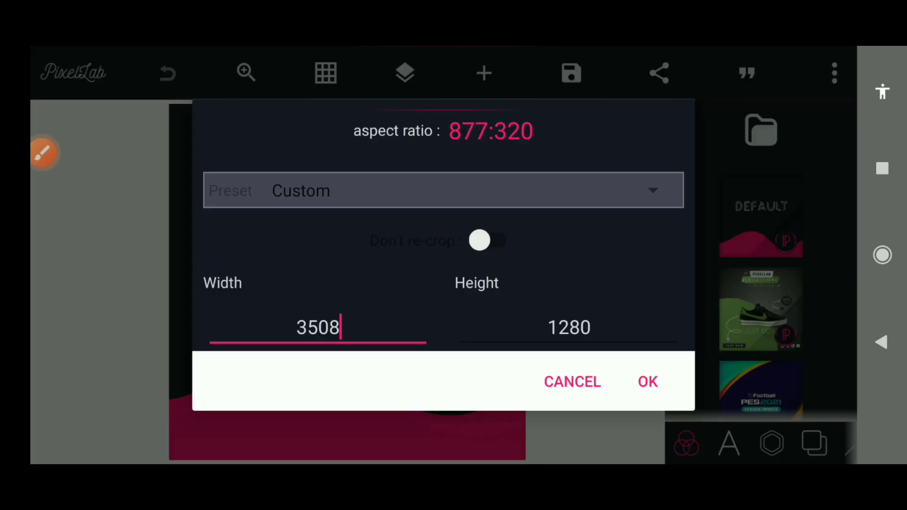
click(317, 328)
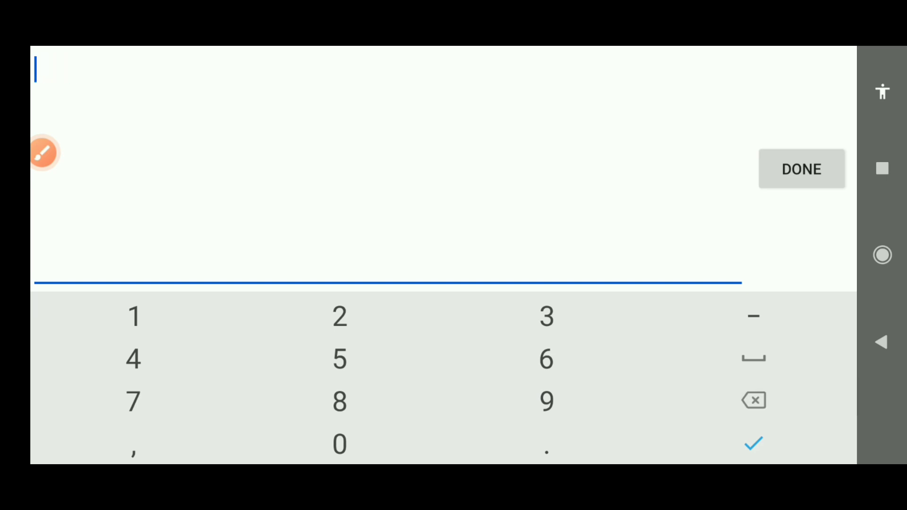
text(4961)
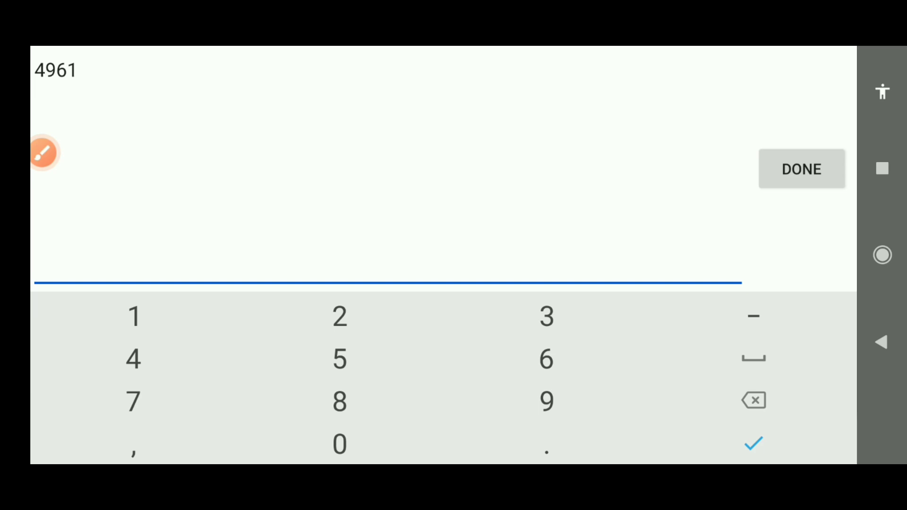
click(802, 169)
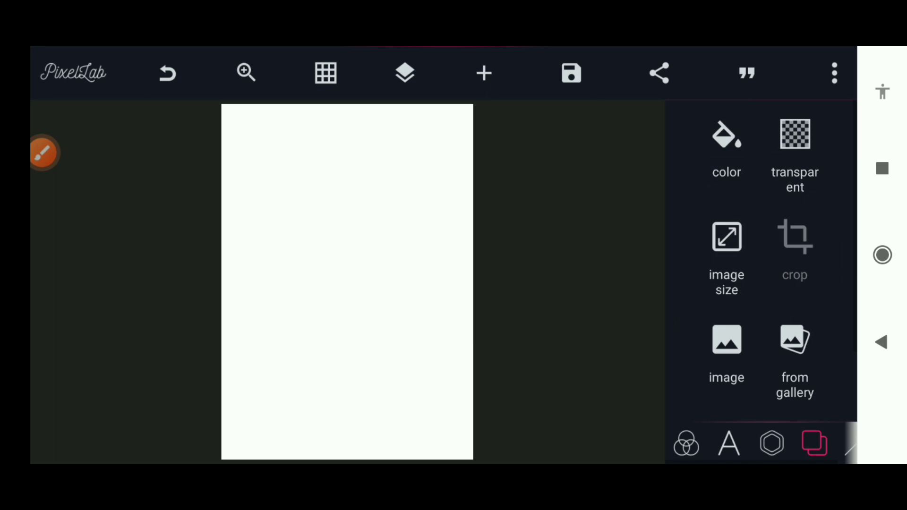
- Draw a Bezier curve from the Shapes menu with four points and close it into a loop
click(769, 445)
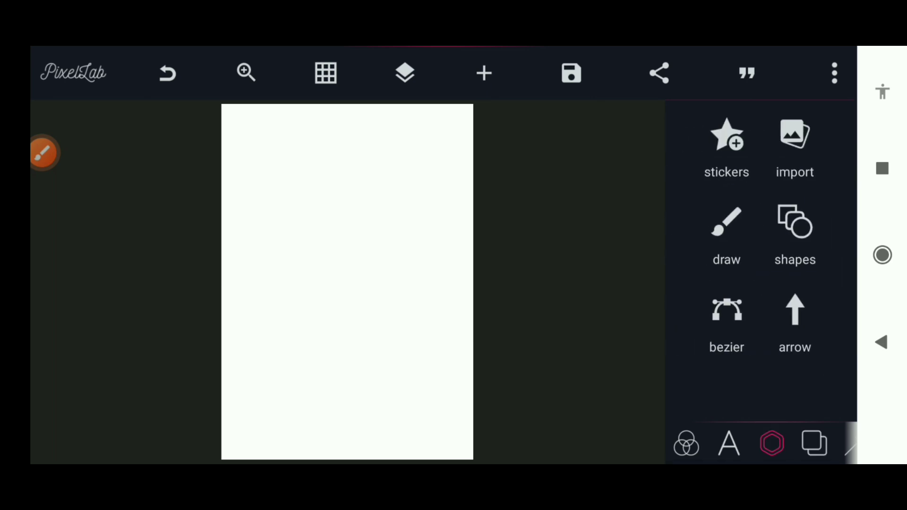
click(727, 310)
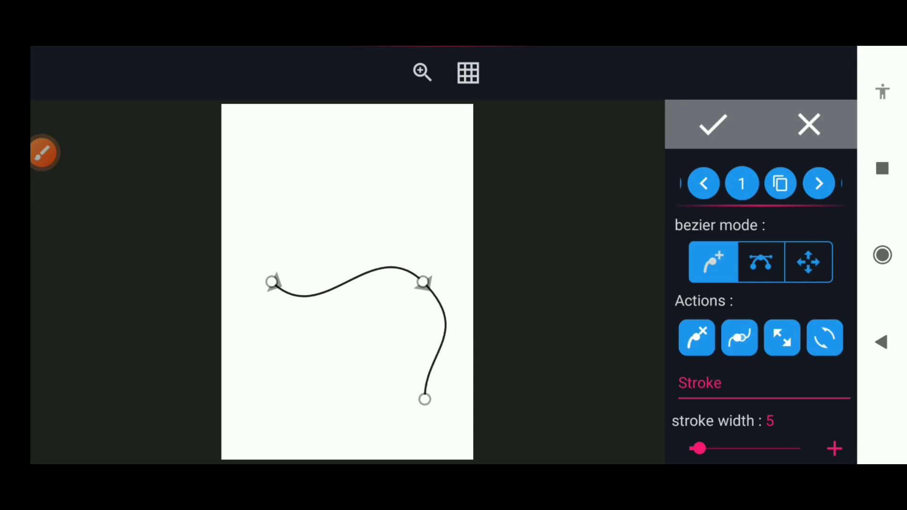
drag(425, 399, 283, 388)
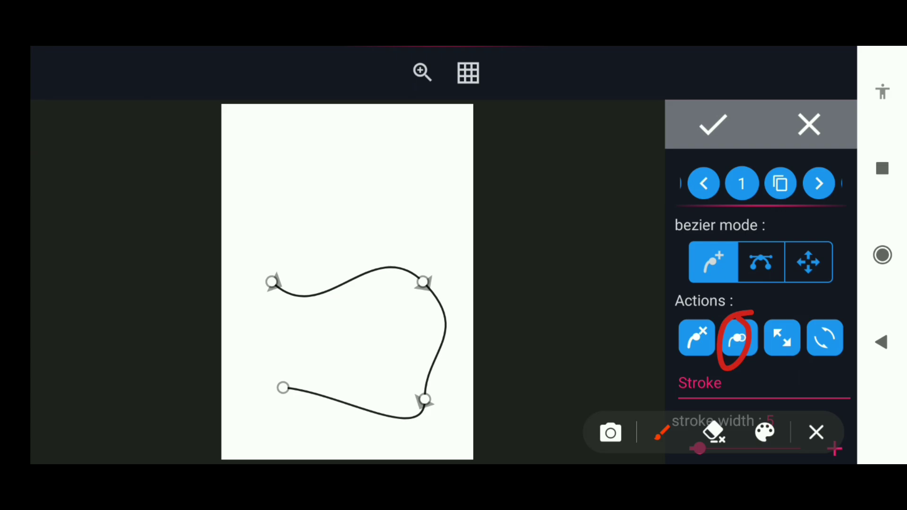
click(740, 337)
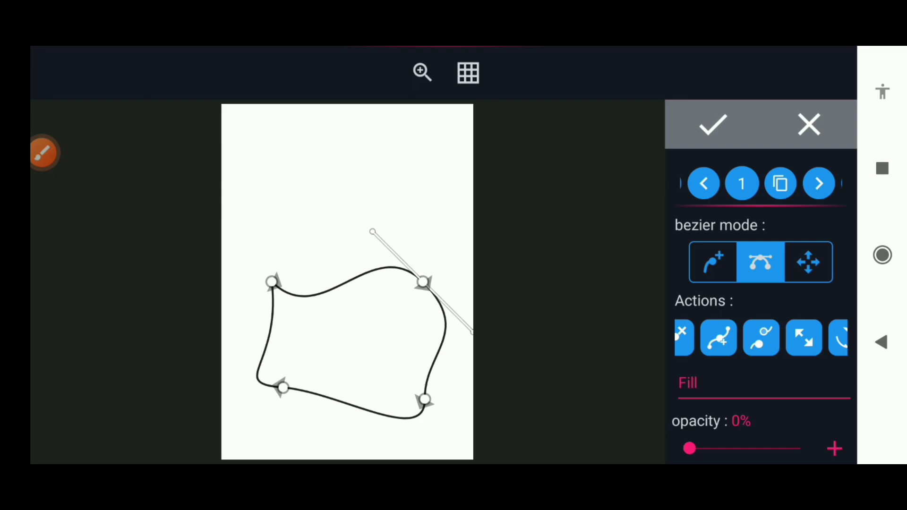
- Straighten the right edge, set stroke width 0 and fill opacity 100%, and commit the blue shape
drag(469, 332, 422, 371)
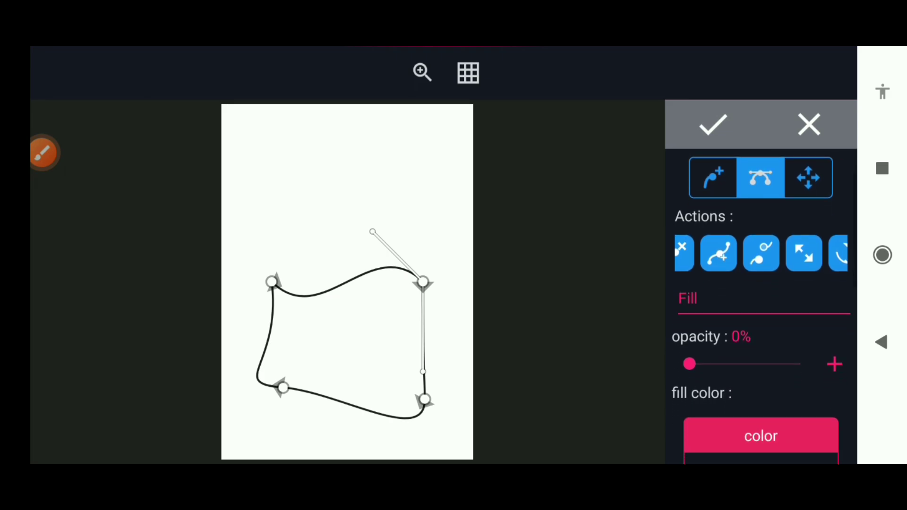
scroll(down, 3)
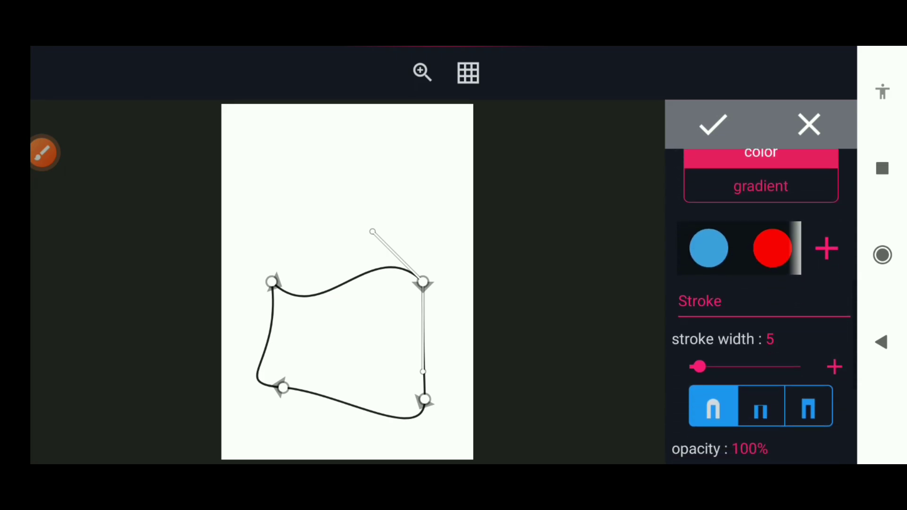
drag(699, 367, 689, 367)
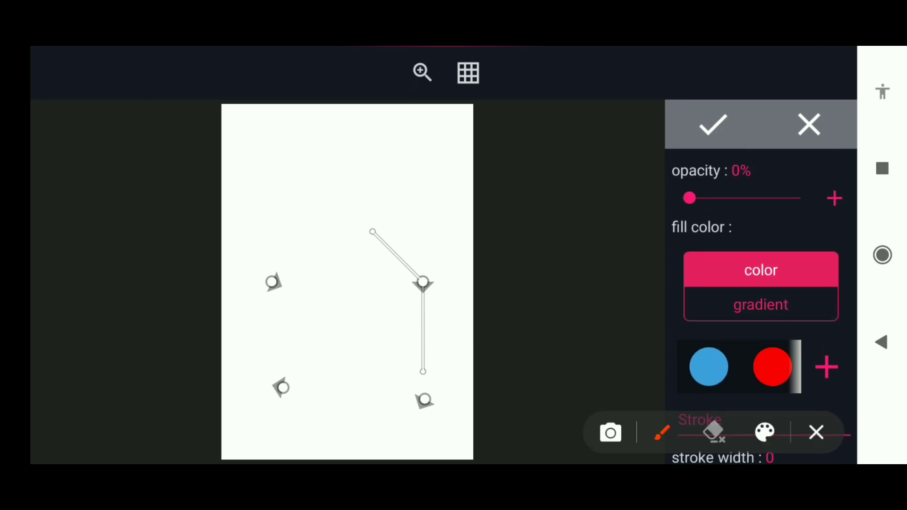
drag(689, 198, 802, 197)
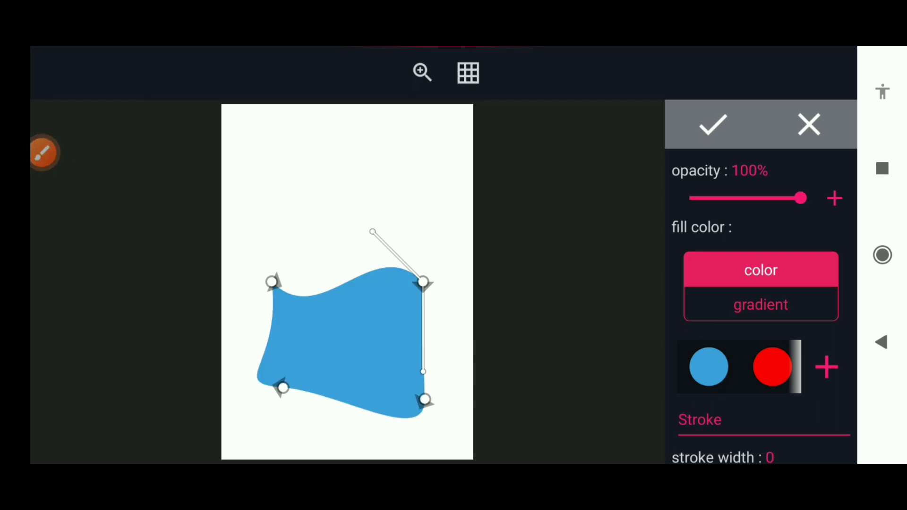
click(712, 125)
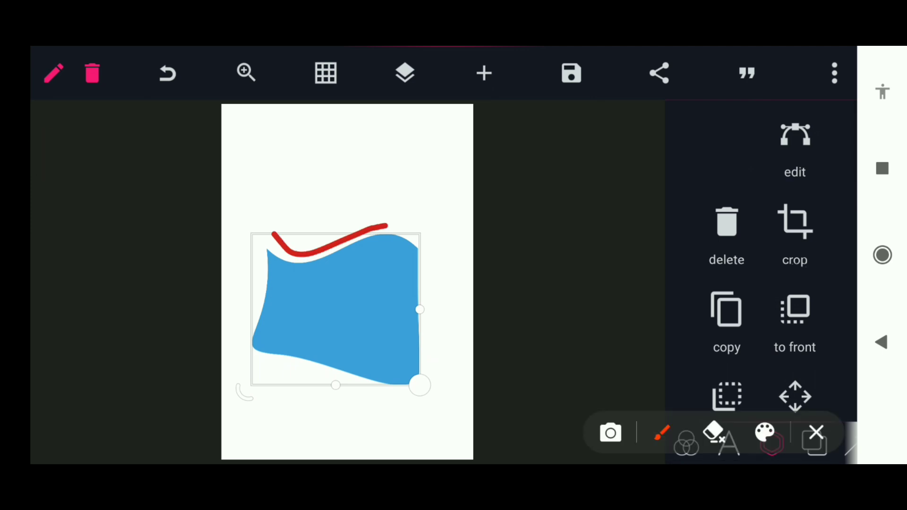
- Move the blue shape to the top left and enlarge it to cover most of the page
drag(373, 223, 434, 200)
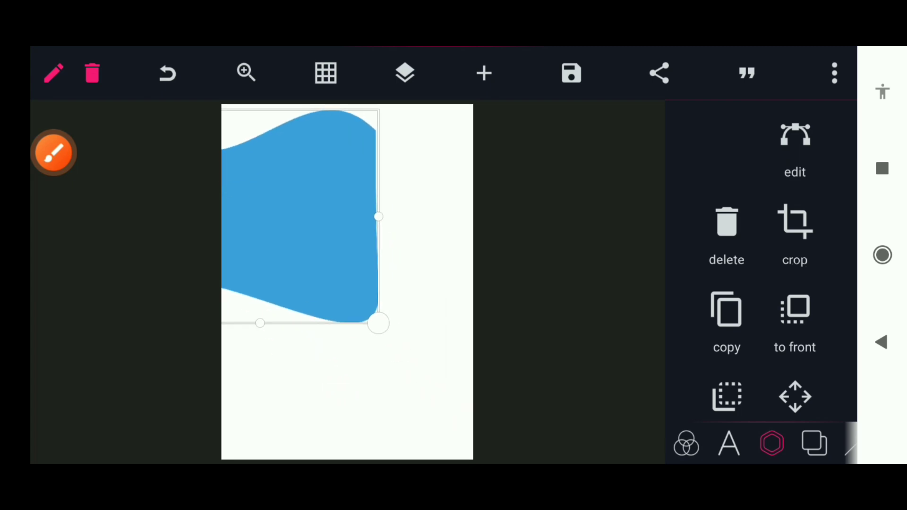
drag(378, 324, 424, 416)
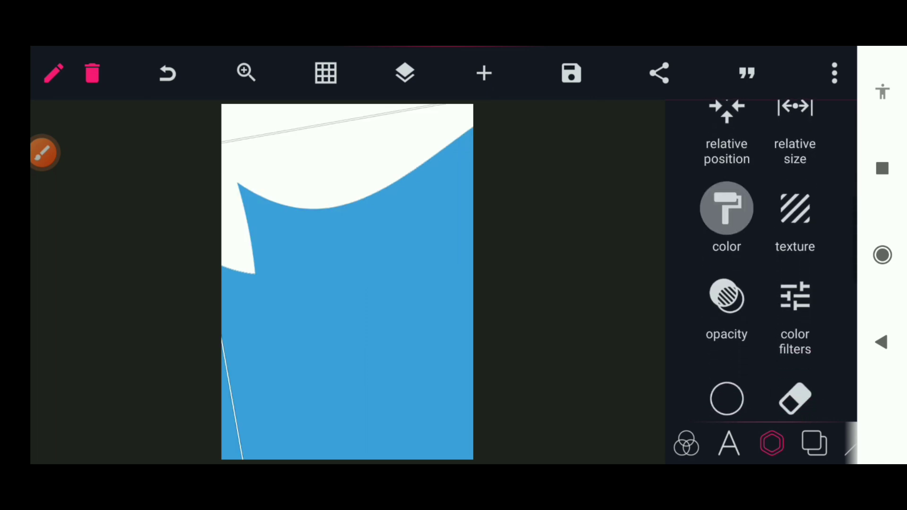
- Recolour the wave shape dark blue and make a copy of it
click(726, 208)
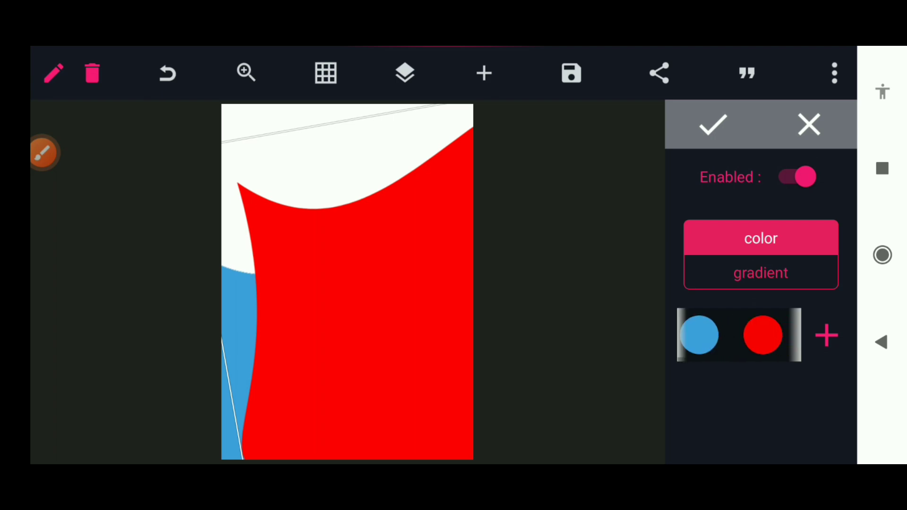
click(763, 335)
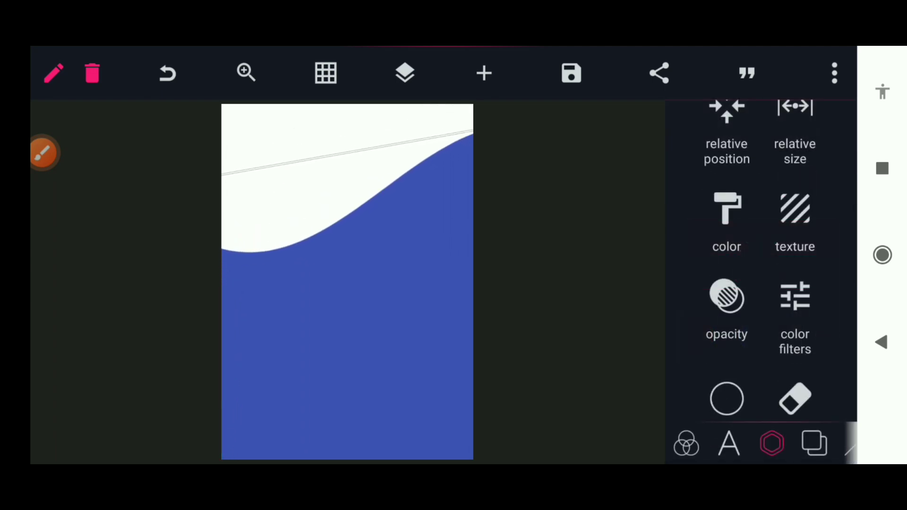
scroll(down, 3)
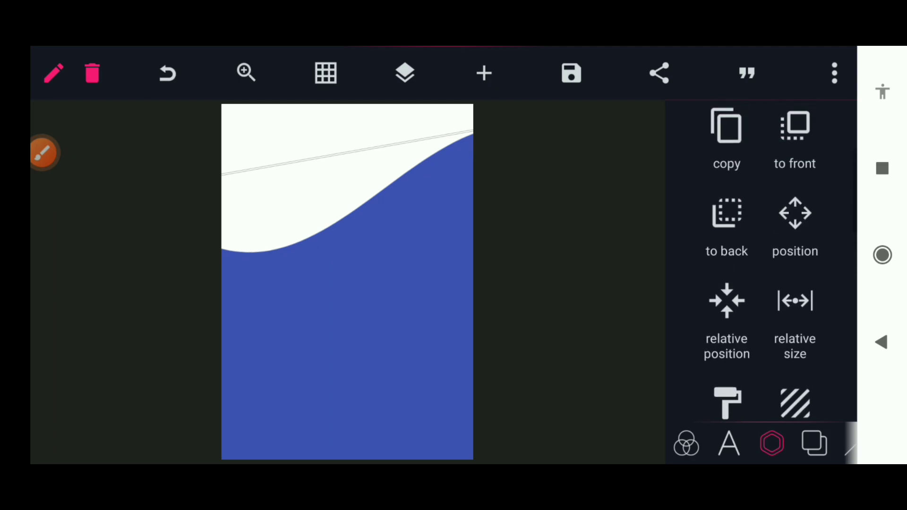
click(404, 73)
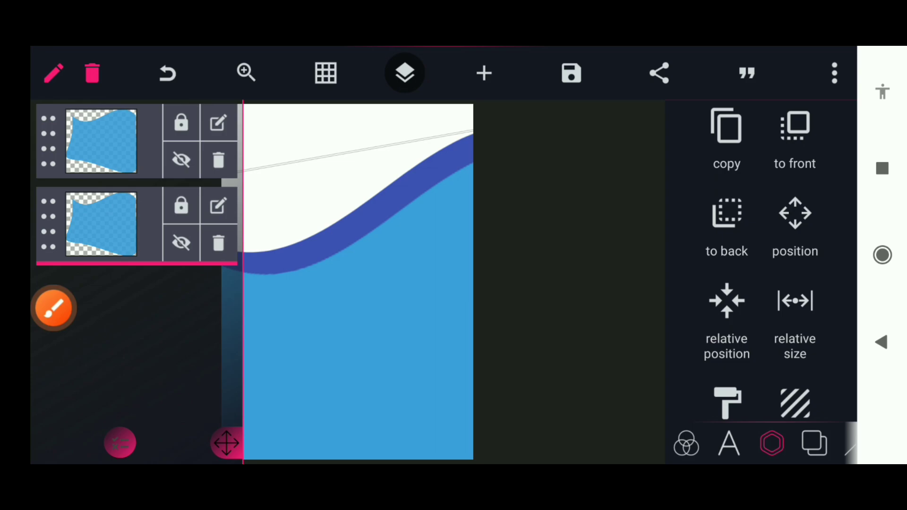
- Nudge the light blue wave upward so only a thin dark blue edge shows, and confirm its position
click(404, 73)
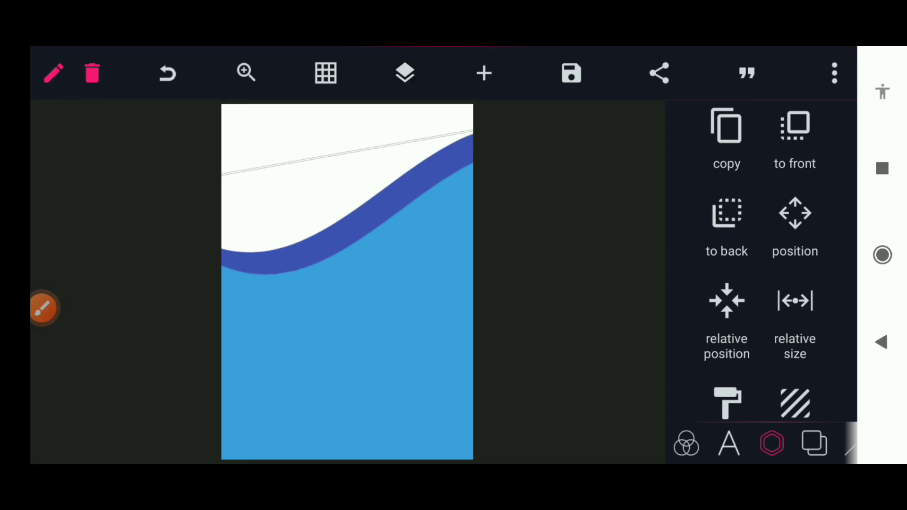
click(795, 217)
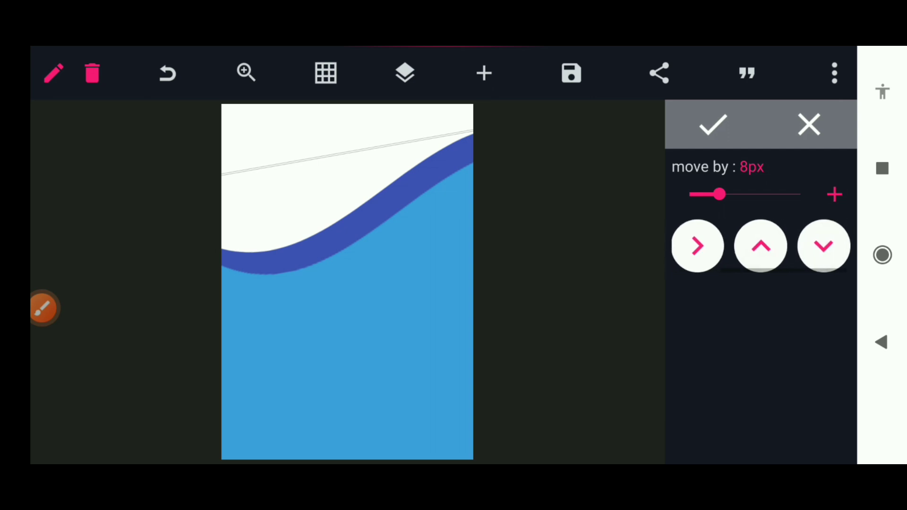
click(761, 246)
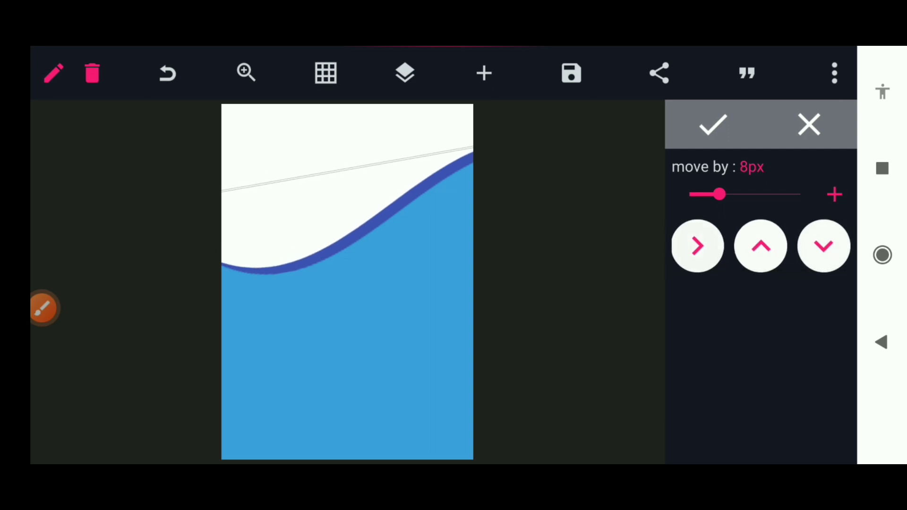
click(760, 246)
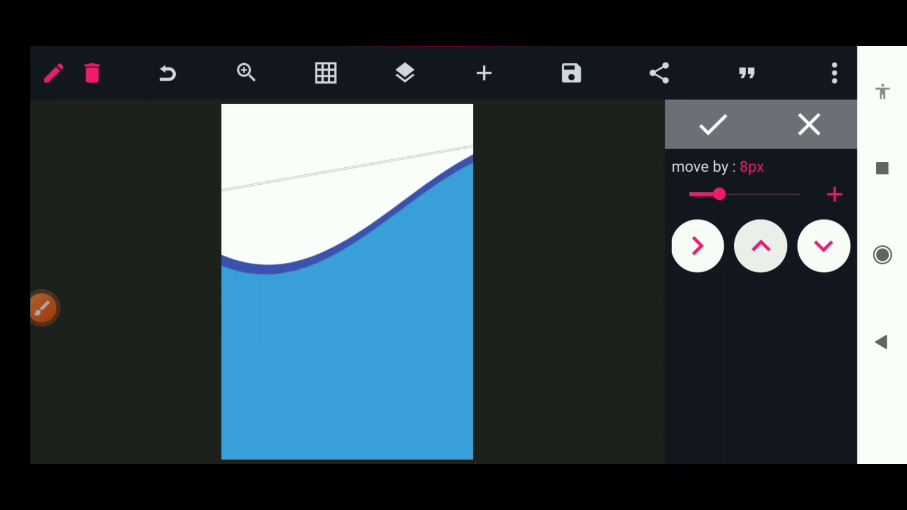
drag(711, 195, 689, 194)
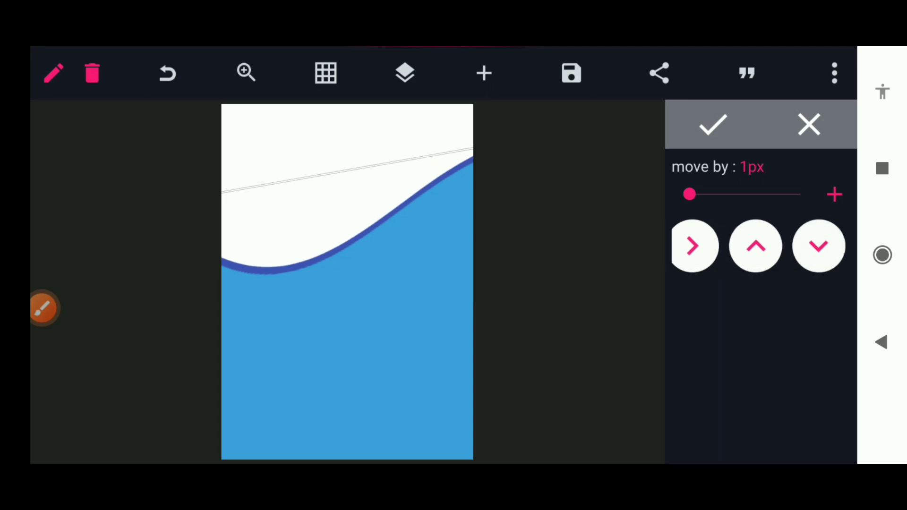
click(757, 245)
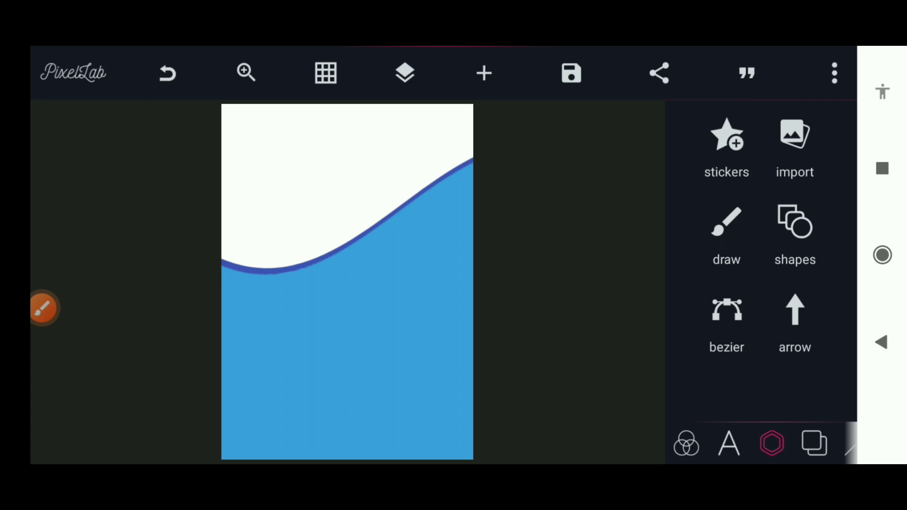
- Add a white rectangle with 3% corner radius and size it to fill the blue area below the wave
click(795, 225)
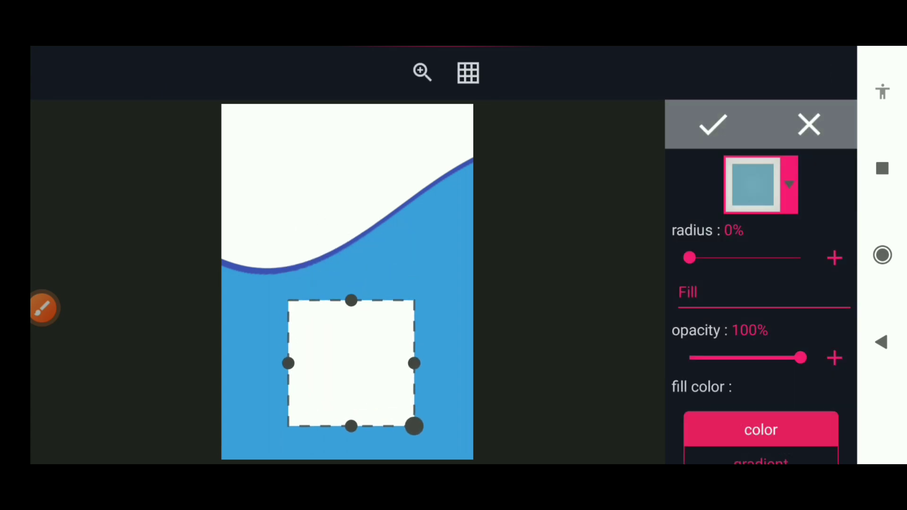
drag(689, 258, 693, 258)
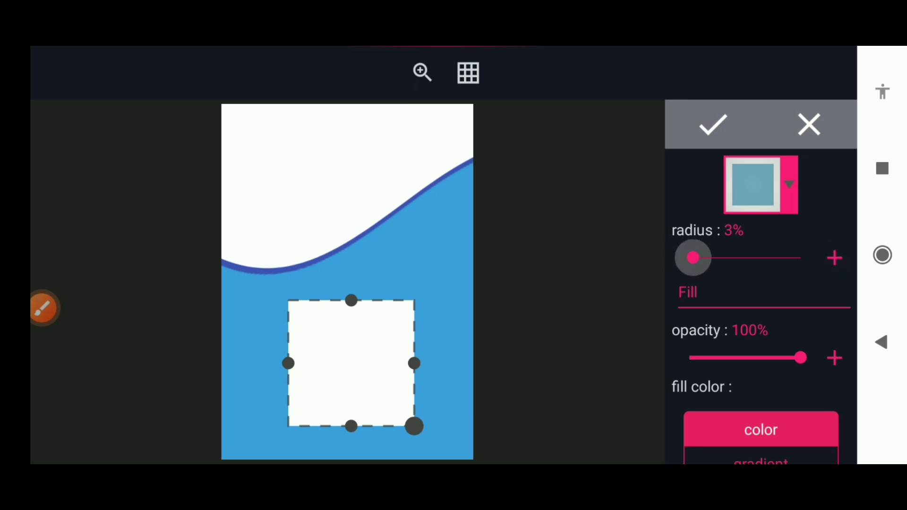
drag(693, 258, 703, 258)
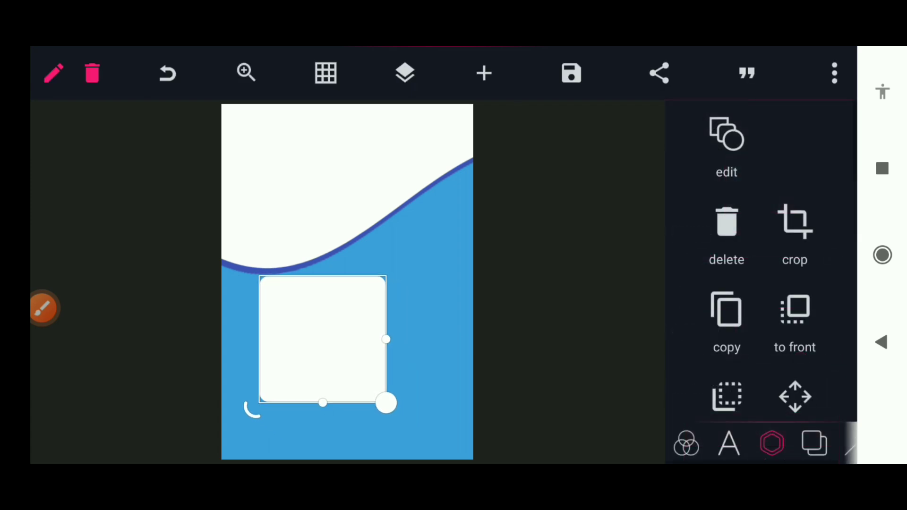
drag(386, 402, 374, 421)
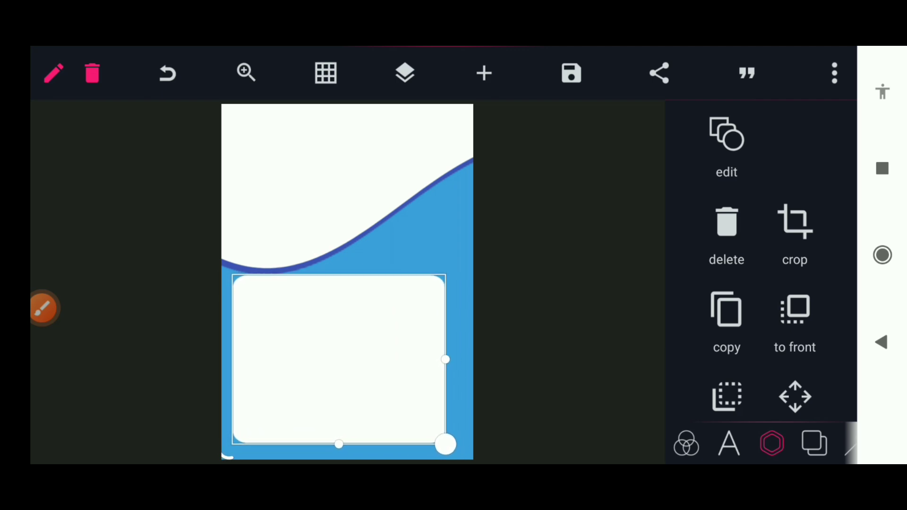
drag(445, 445, 457, 444)
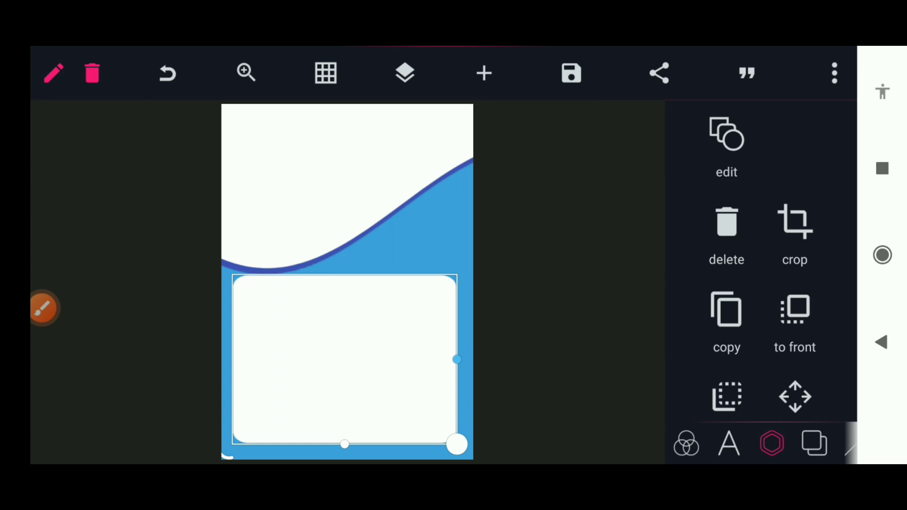
drag(458, 444, 455, 450)
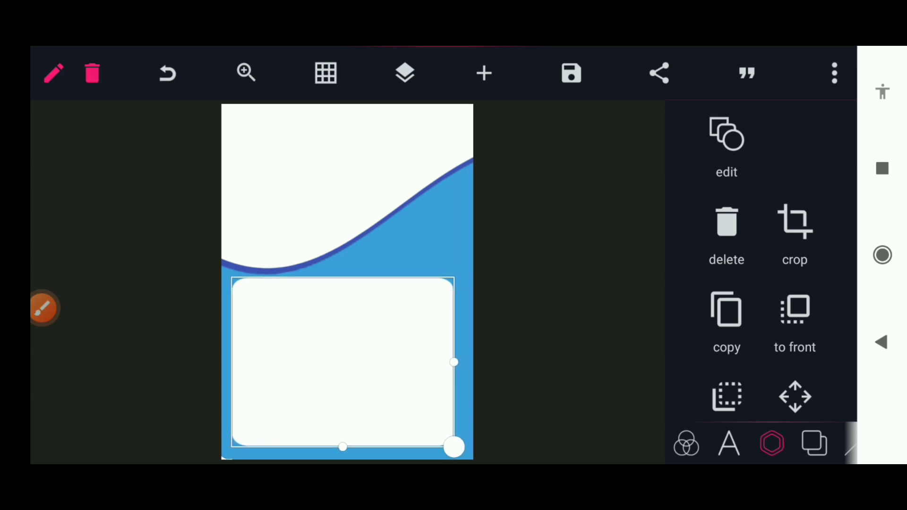
drag(455, 447, 458, 443)
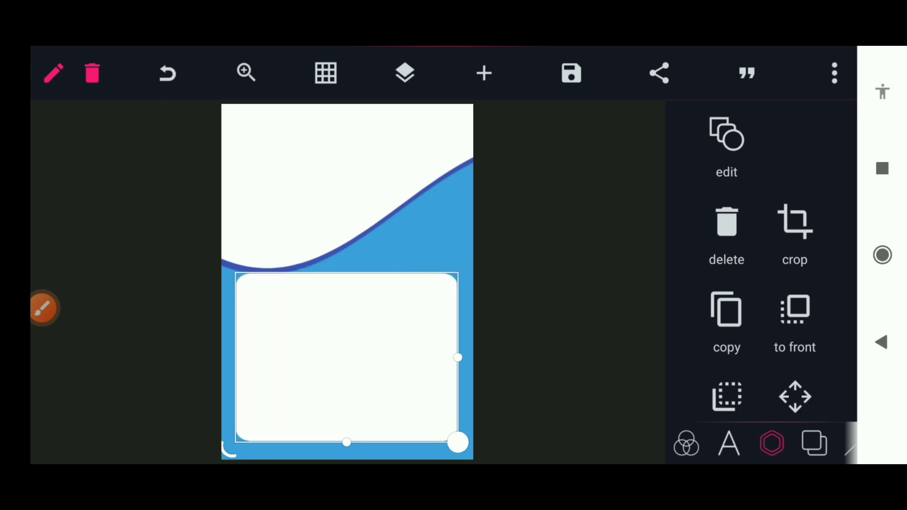
scroll(down, 3)
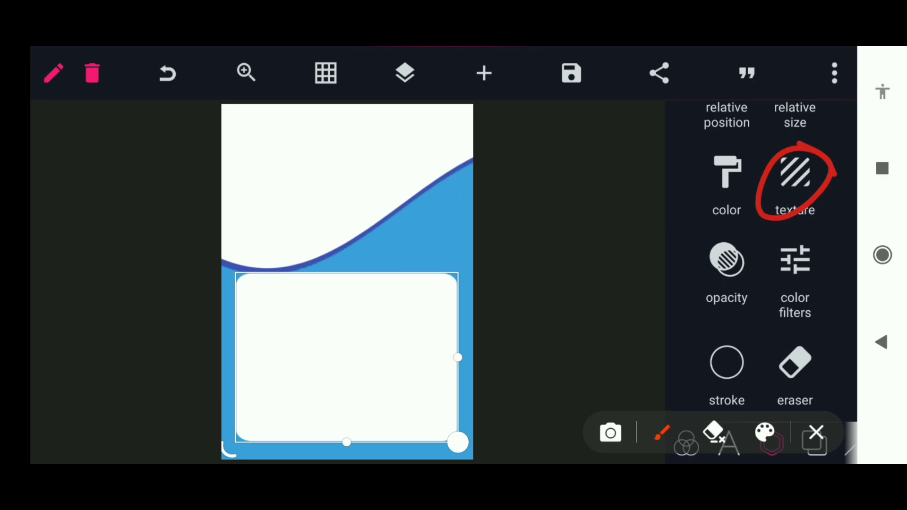
- Apply the 2023 calendar image as the rectangle's texture, then start importing a photo from device files
click(794, 180)
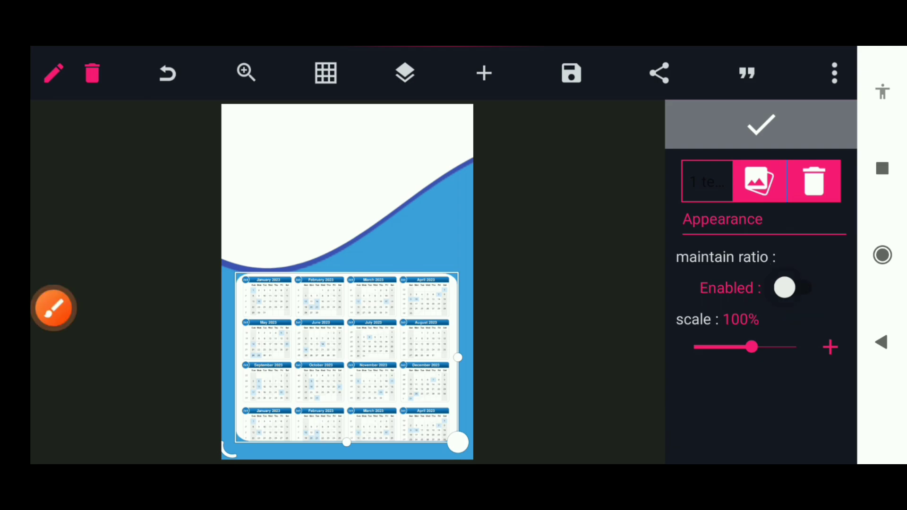
click(790, 289)
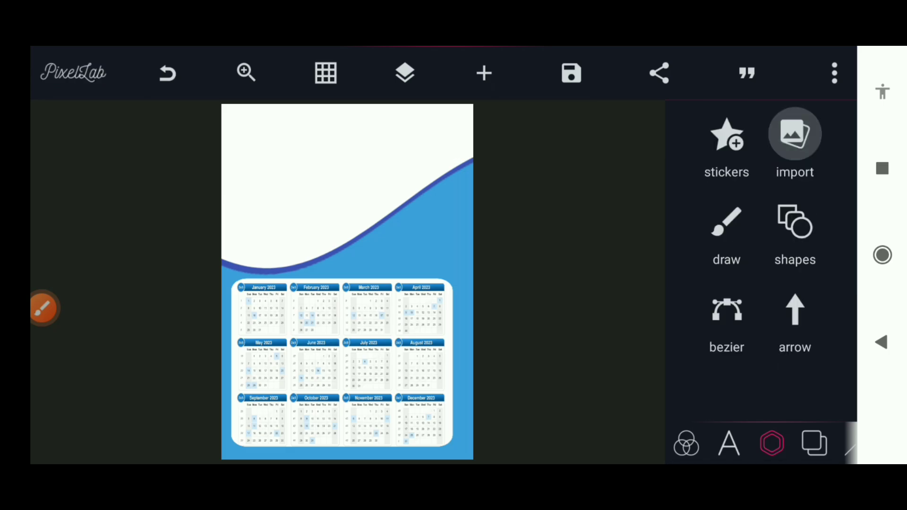
click(794, 133)
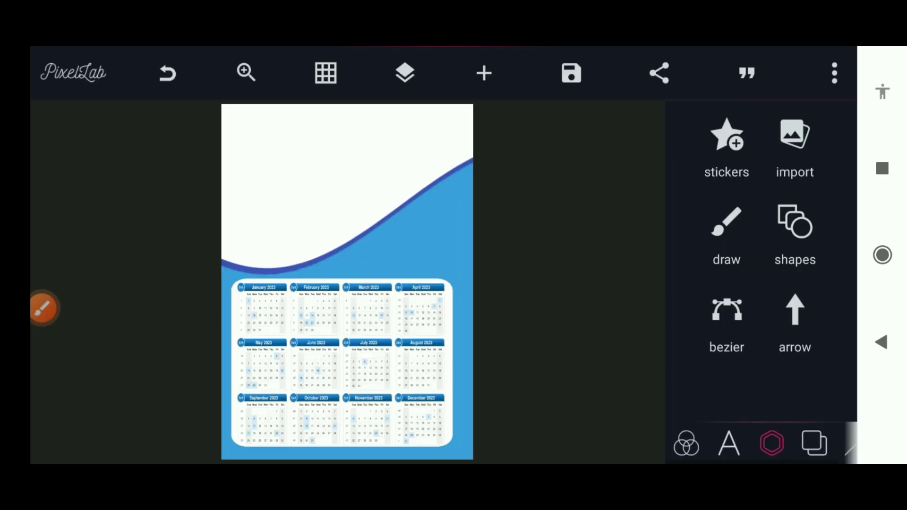
click(794, 137)
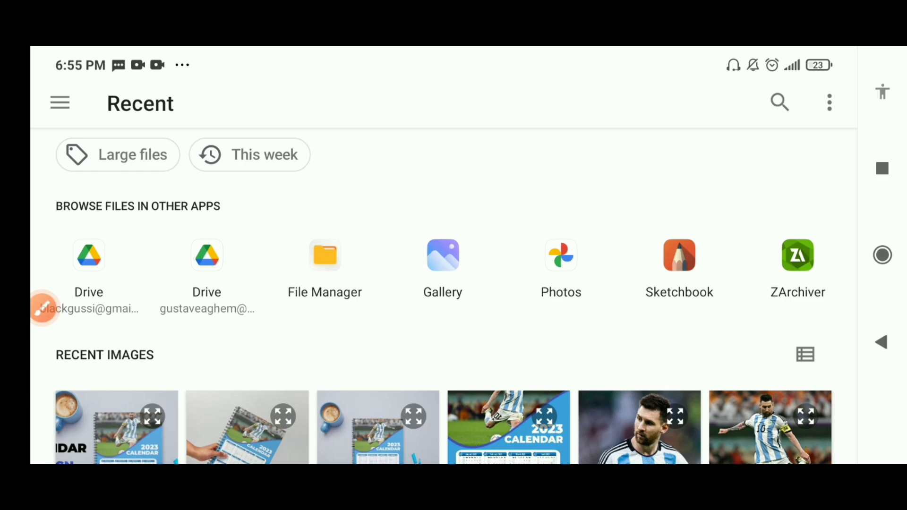
- Flip the imported player photo with the 3D rotate slider and nudge it into the top band behind the wave
scroll(down, 3)
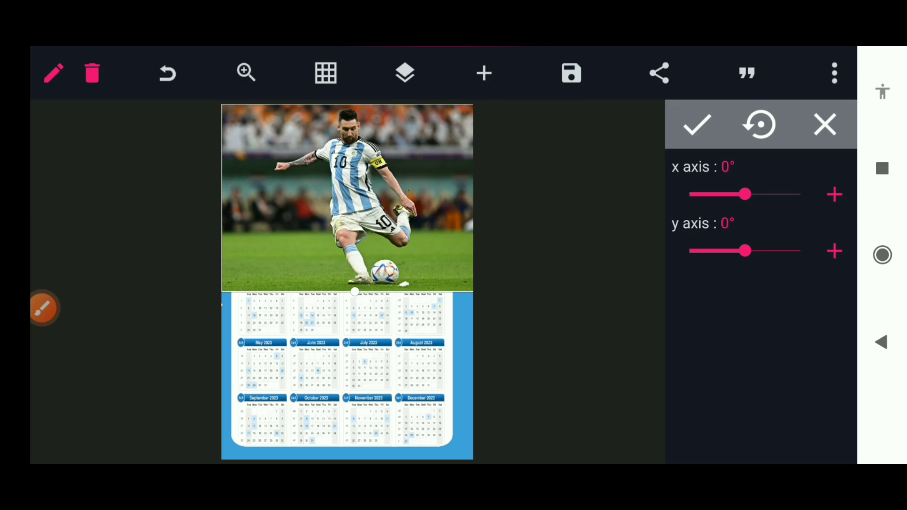
drag(746, 249, 802, 250)
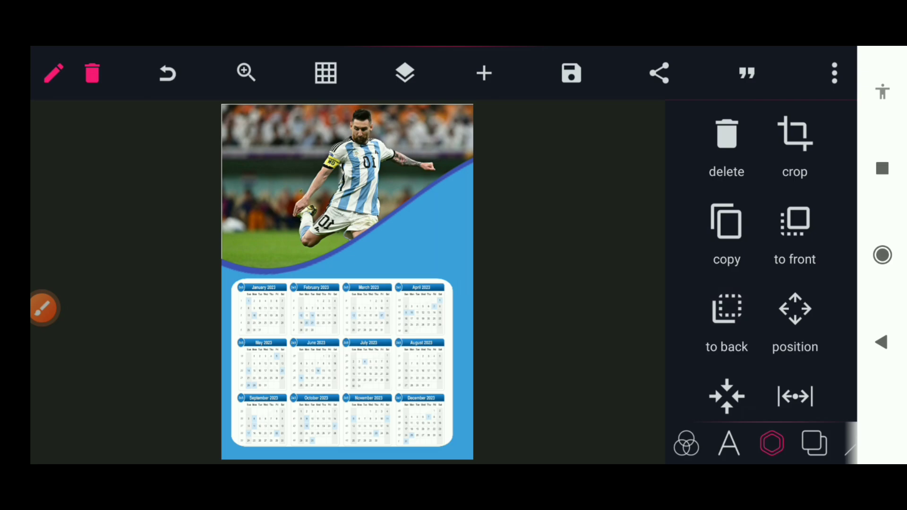
click(795, 309)
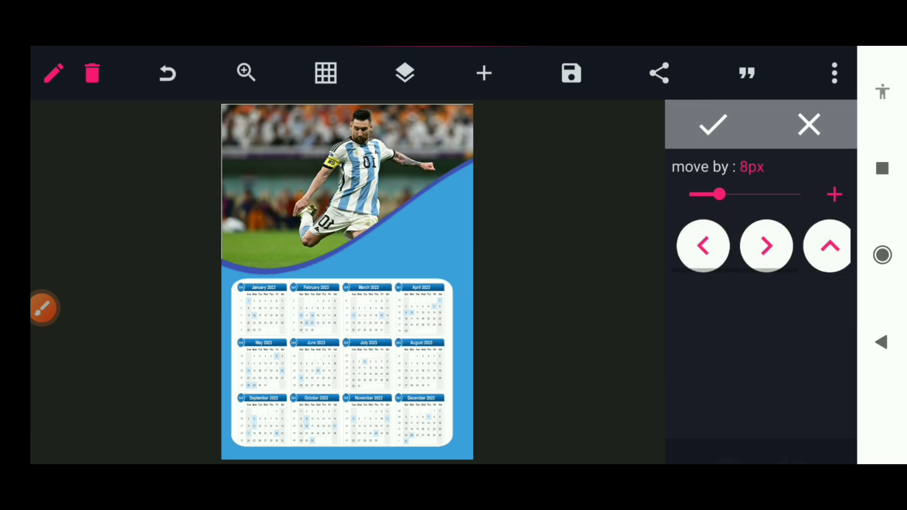
click(829, 246)
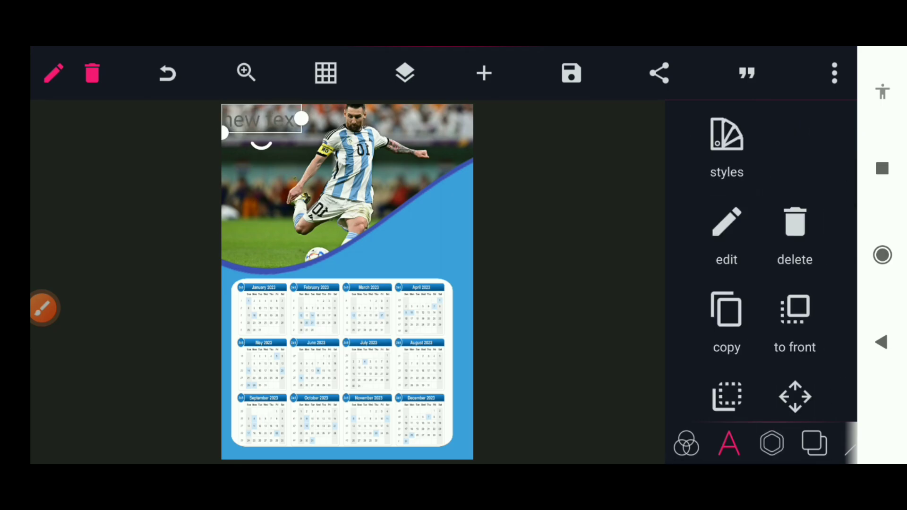
- Change the new text item to read 2023
click(727, 221)
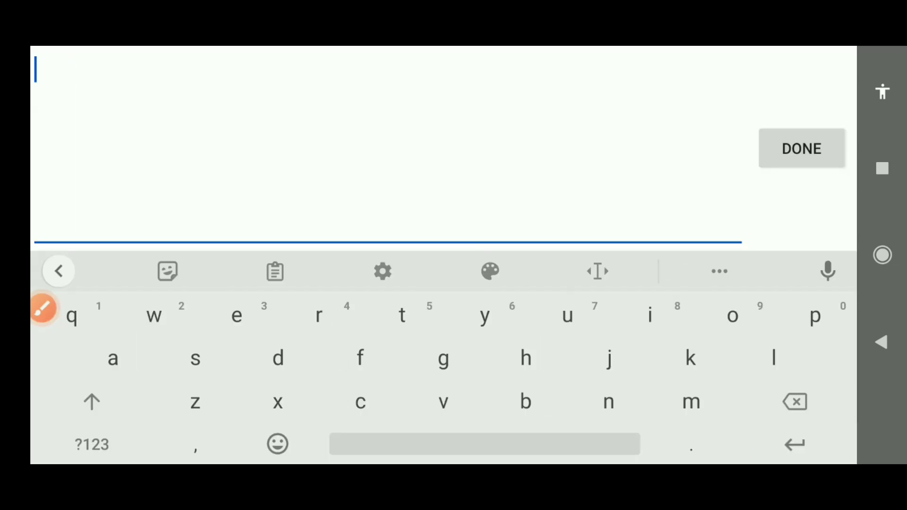
click(91, 445)
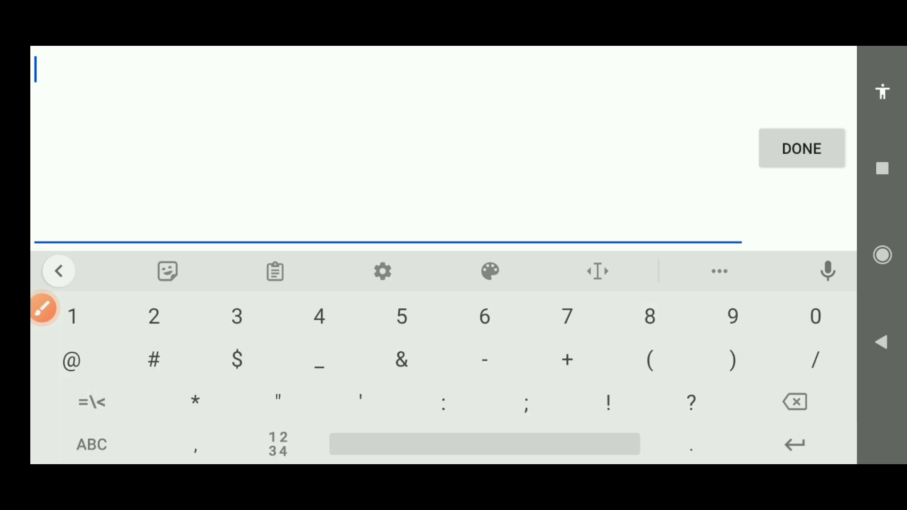
text(2023)
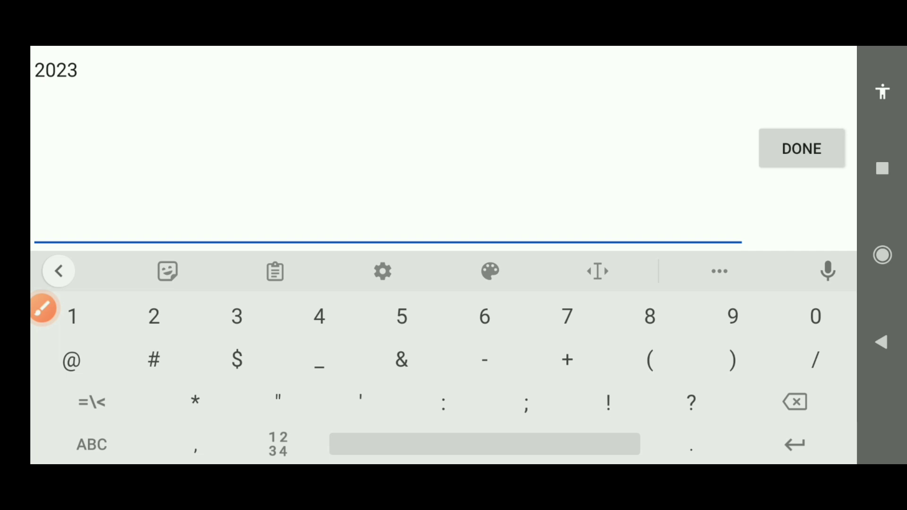
click(800, 148)
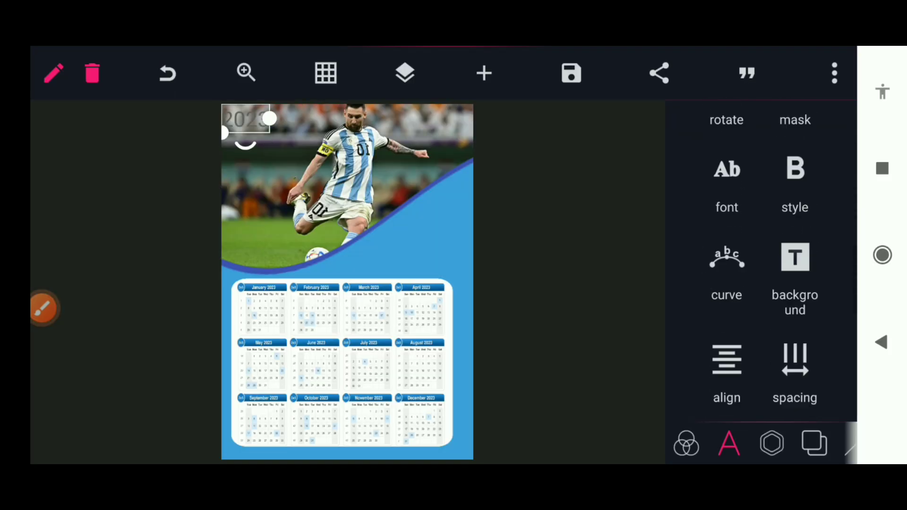
- Apply a bold font from the recently used fonts to the 2023 text
click(727, 169)
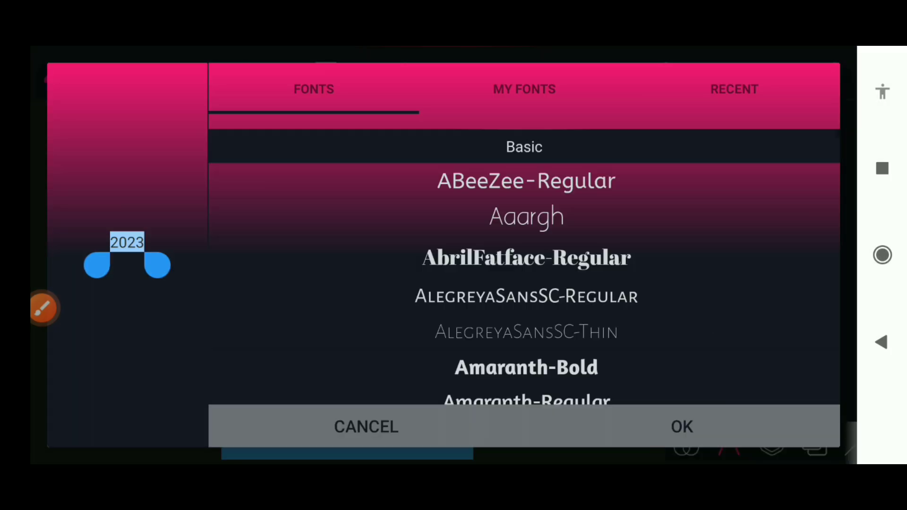
click(734, 88)
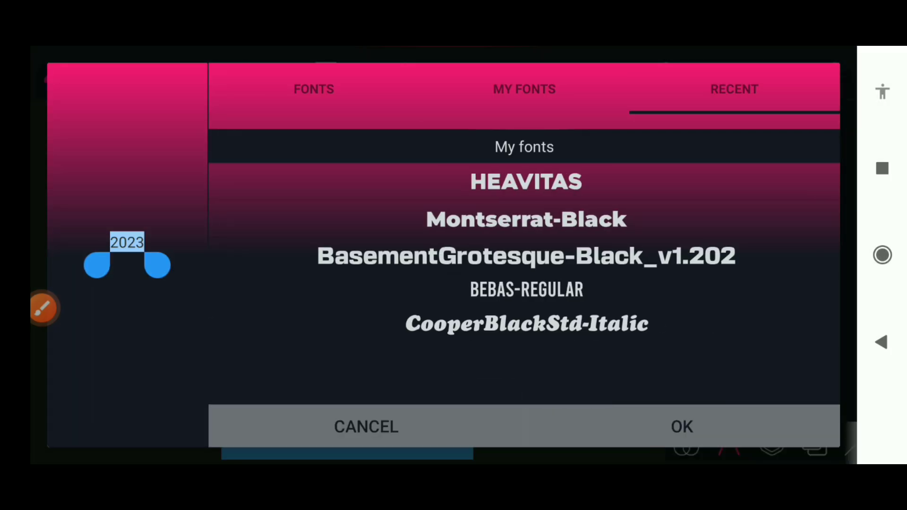
click(365, 426)
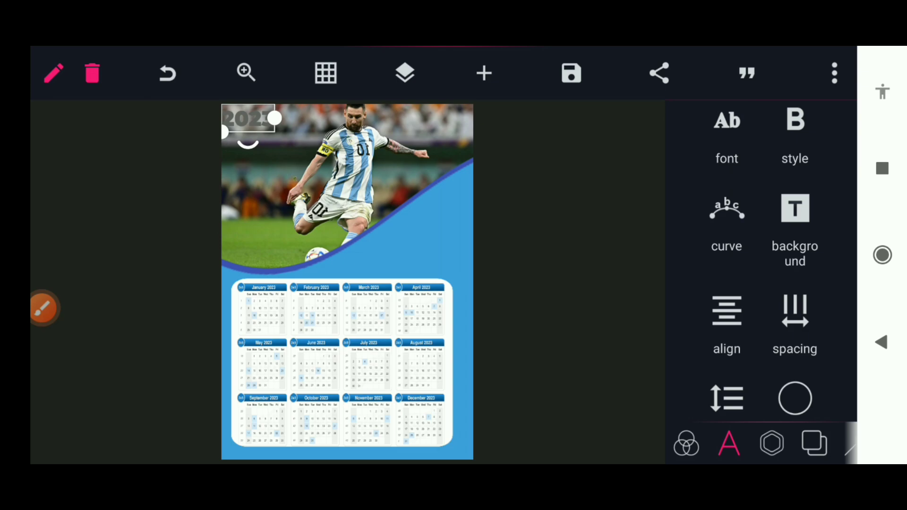
scroll(down, 3)
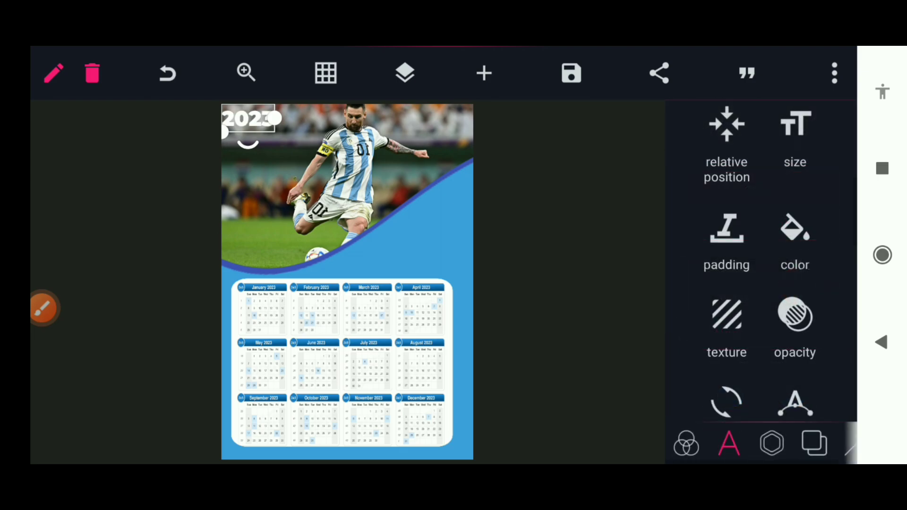
- Place the 2023 text on the right above the calendar, duplicate it and start editing the copy
drag(249, 119, 435, 245)
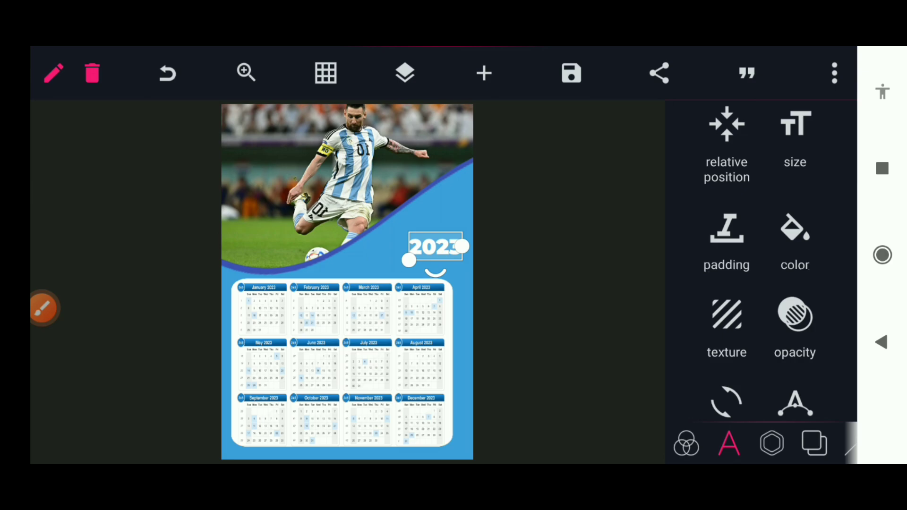
drag(408, 259, 420, 233)
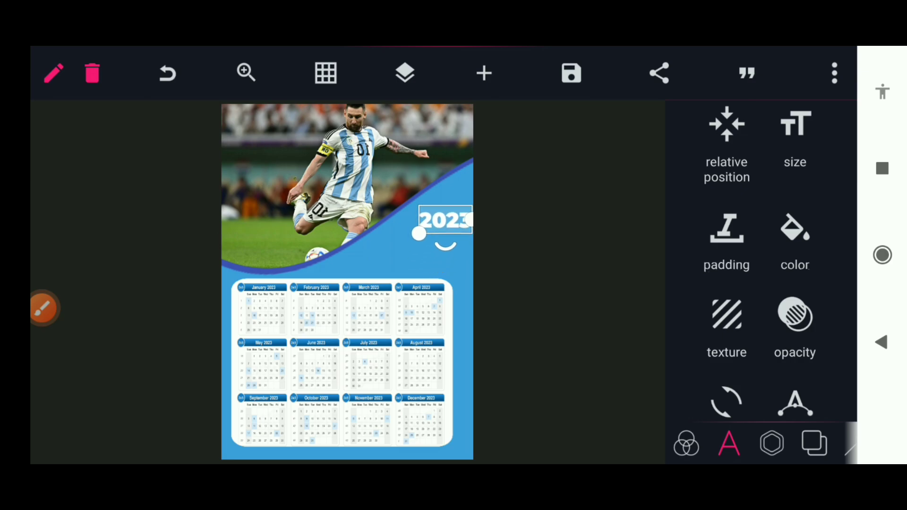
click(726, 125)
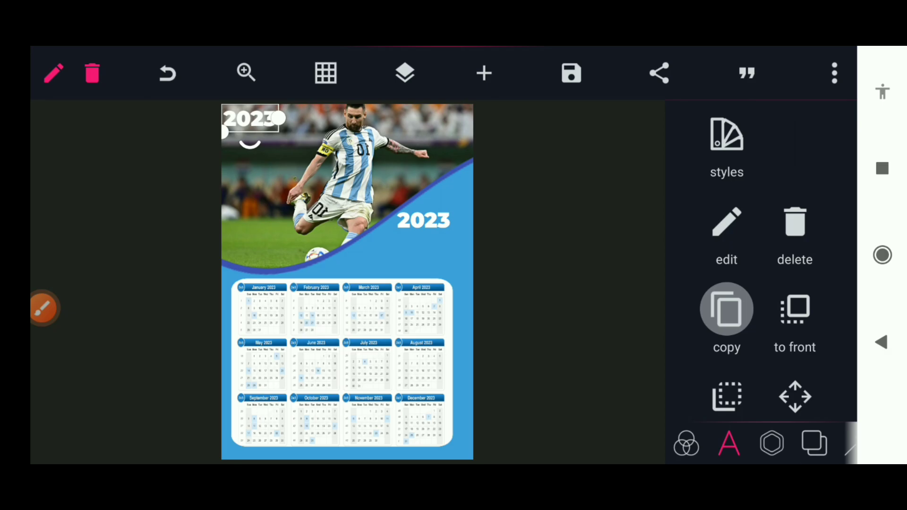
click(727, 225)
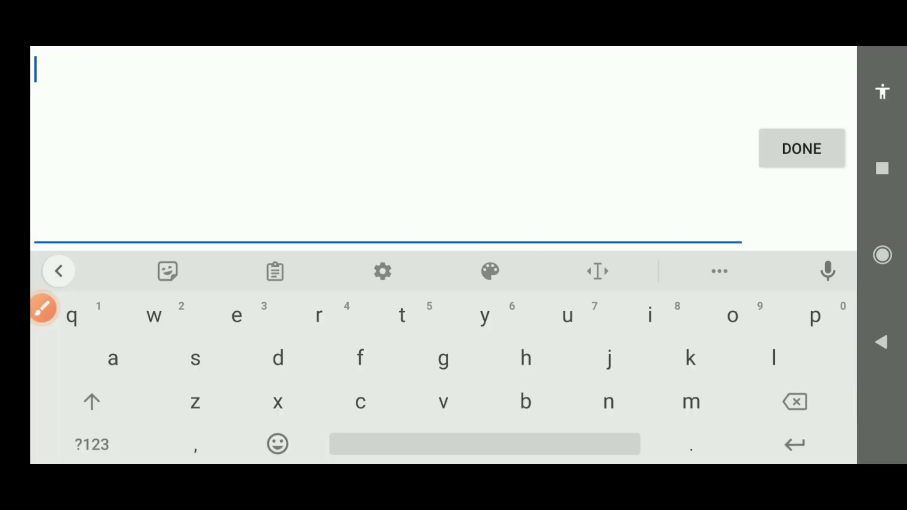
- Replace the duplicate's wording with CALENDAR in bold white just below 2023
text(CALENDAR)
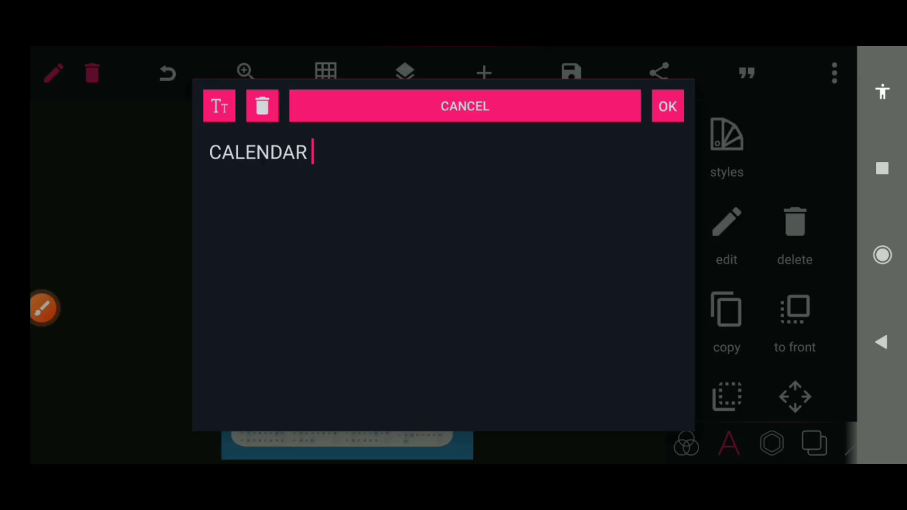
click(668, 106)
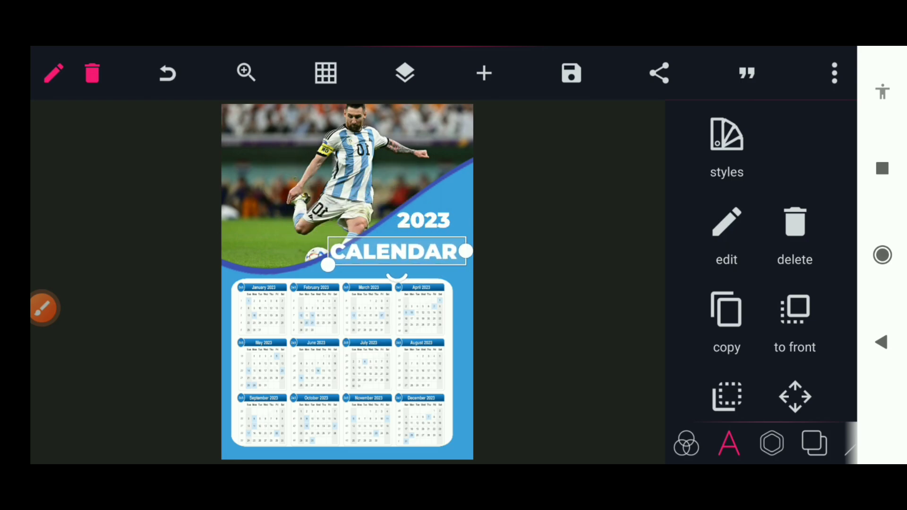
scroll(down, 3)
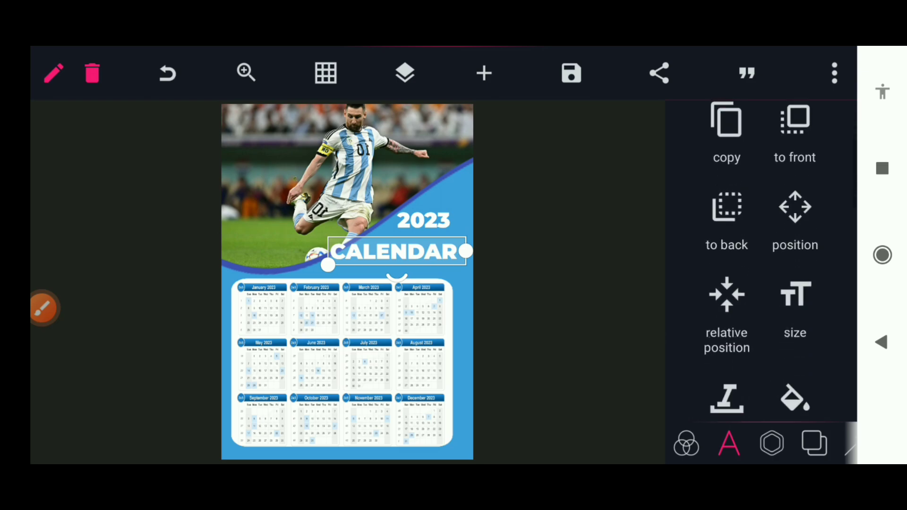
- Reduce the size of the CALENDAR text and then the 2023 text
click(795, 295)
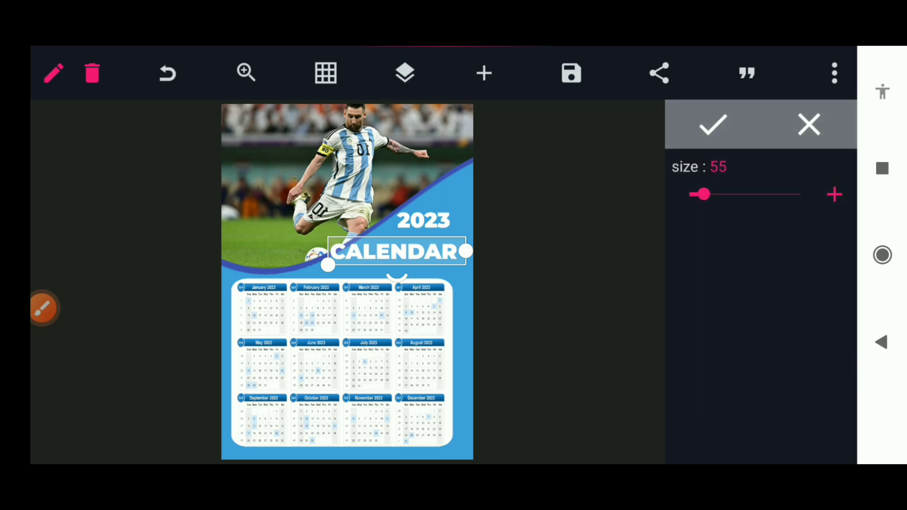
drag(703, 195, 698, 195)
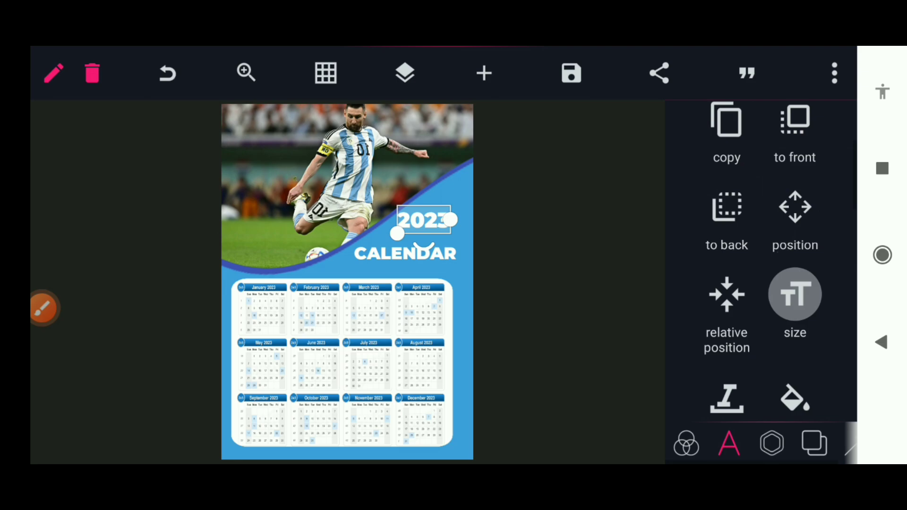
click(795, 295)
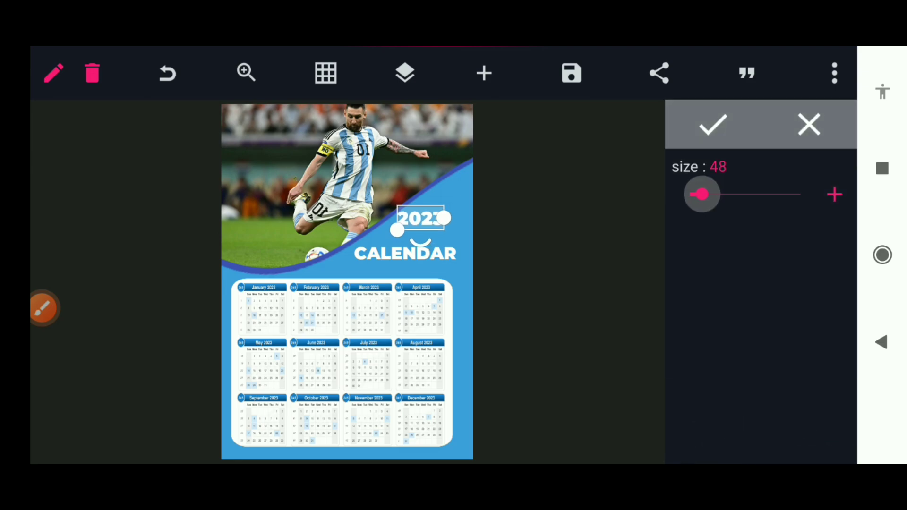
drag(702, 194, 699, 193)
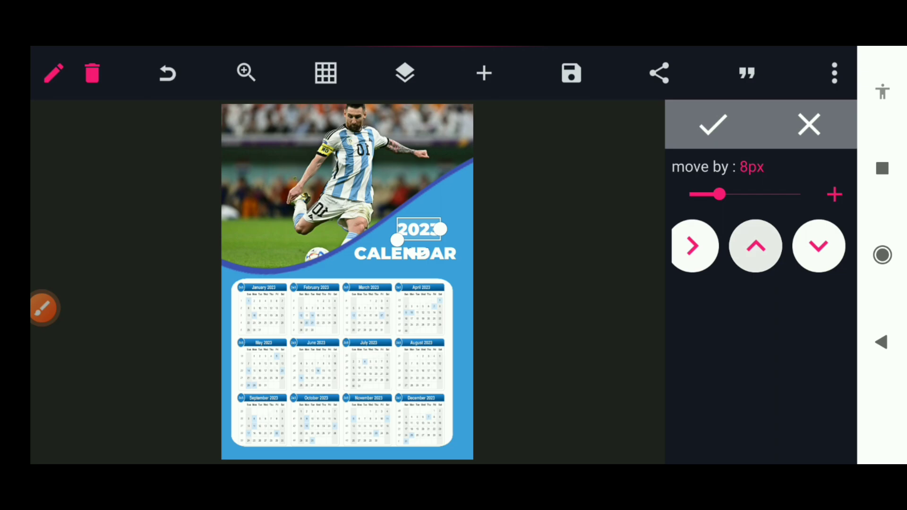
- Nudge 2023 right so it lines up neatly stacked above CALENDAR
click(820, 246)
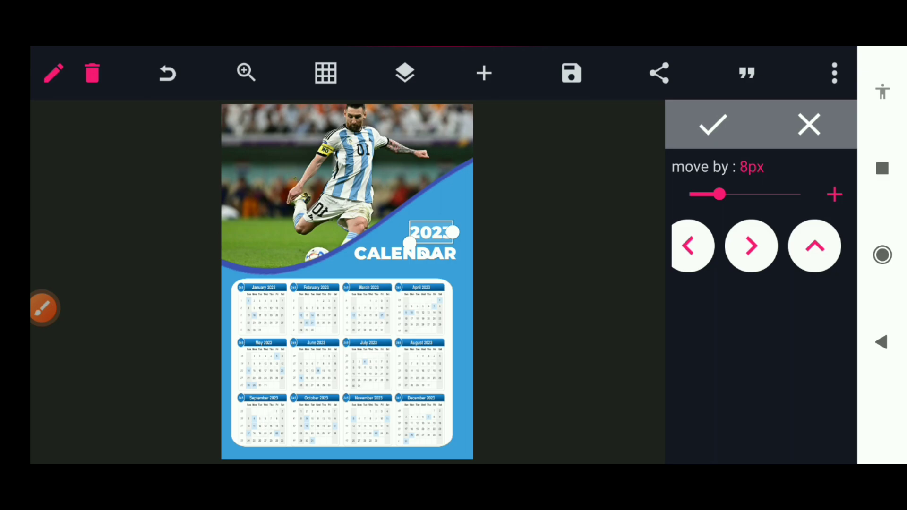
click(753, 246)
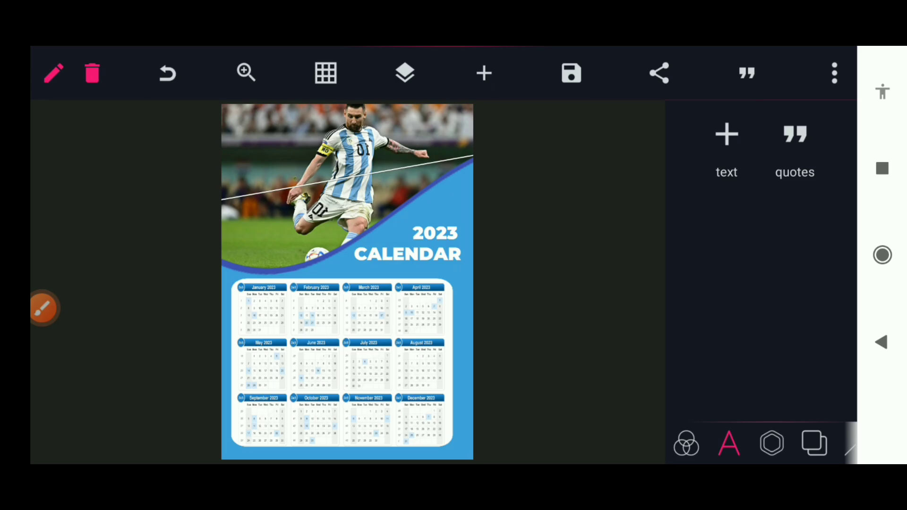
- Duplicate CALENDAR into a new white bold text reading Lionel Messi at the top
click(409, 253)
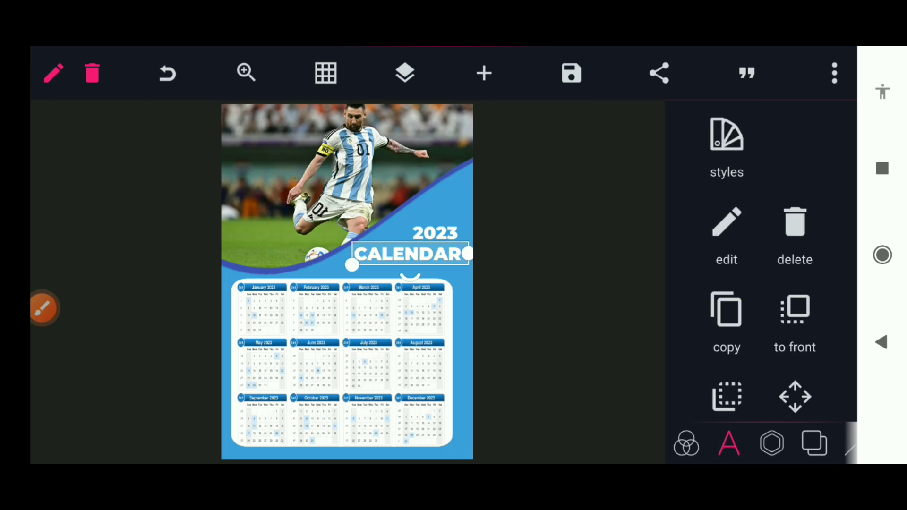
click(727, 222)
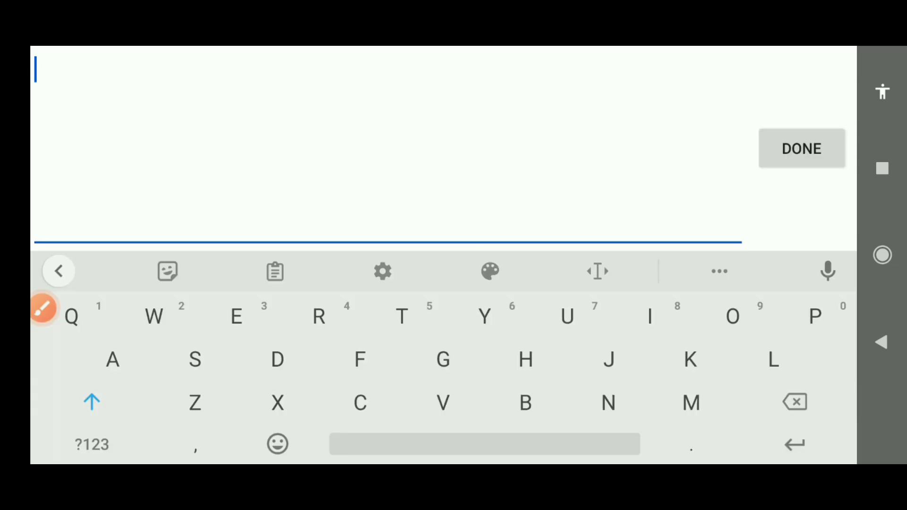
text(Lionel M)
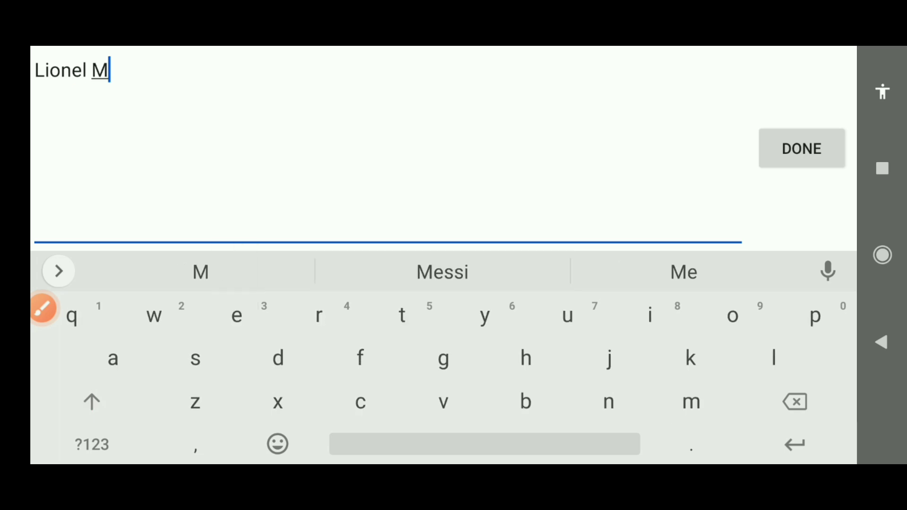
click(442, 271)
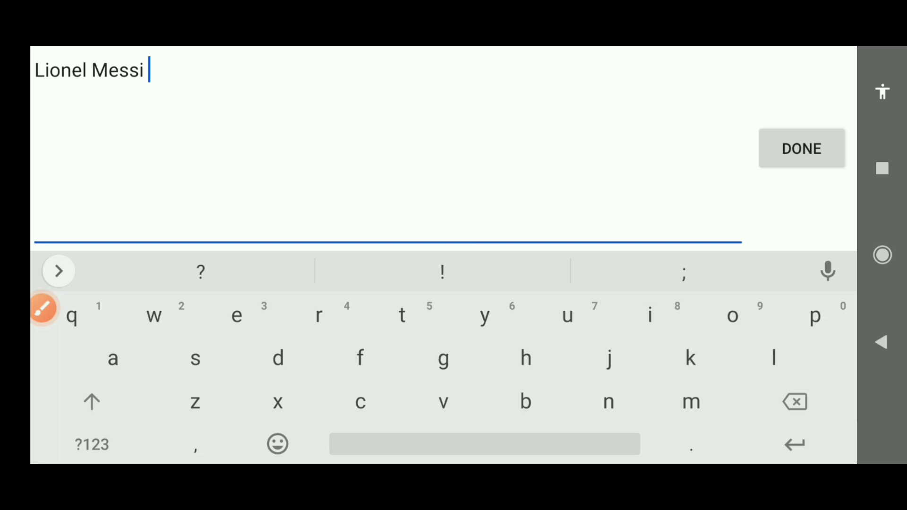
click(801, 149)
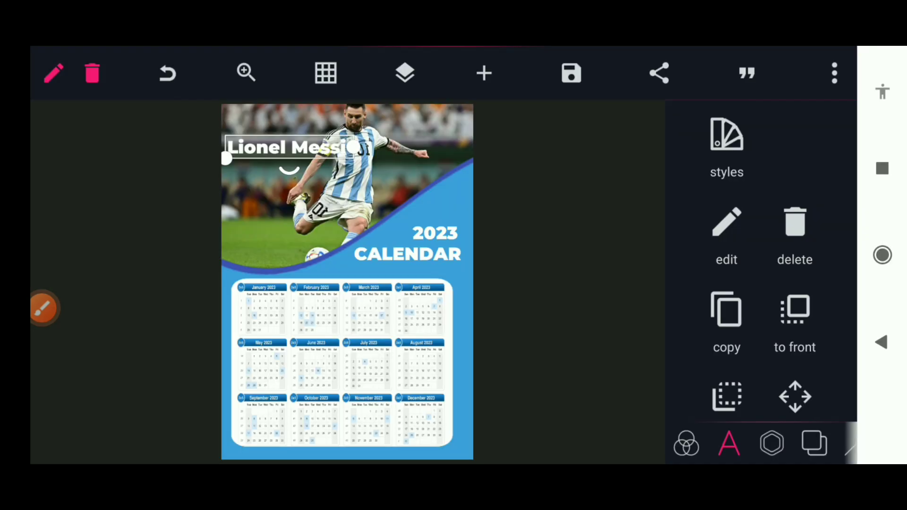
- Move the Lionel Messi name onto the photo's left side and confirm its shadow settings
drag(289, 150, 329, 193)
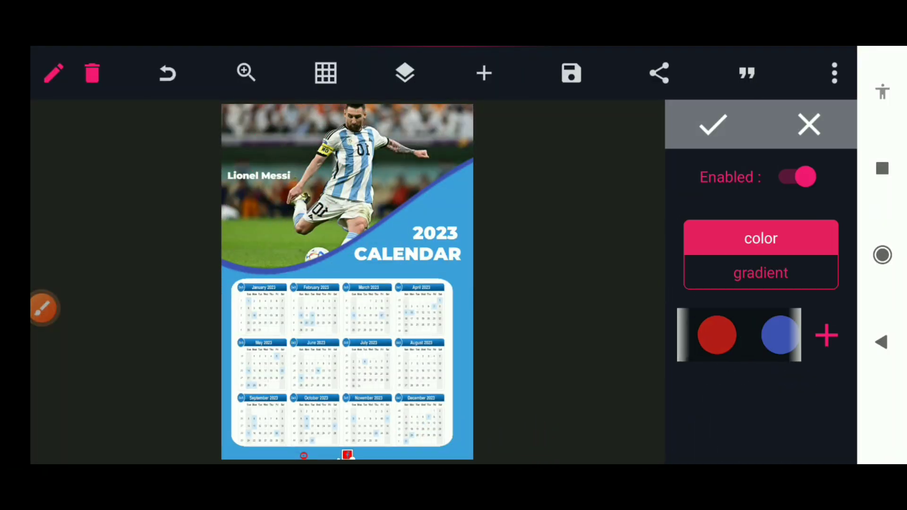
click(404, 72)
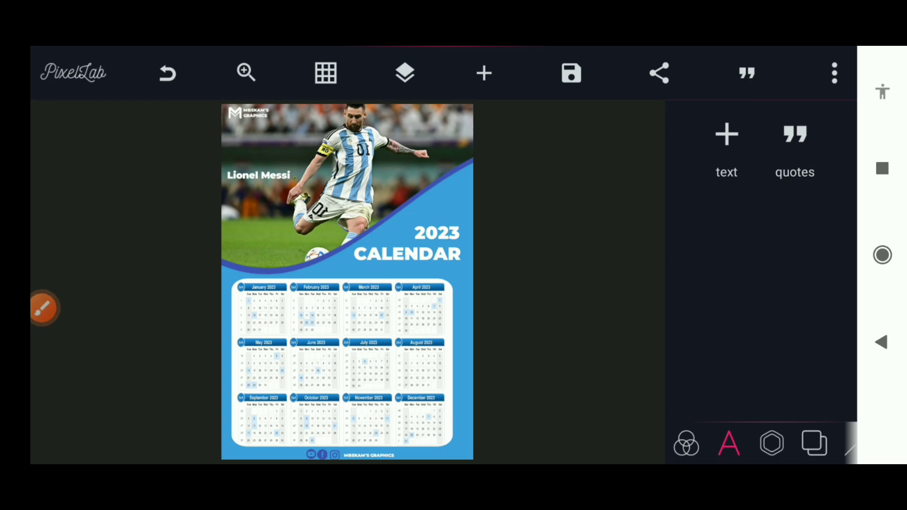
- Save the finished poster and bring up smartmockups.com in the browser
click(571, 72)
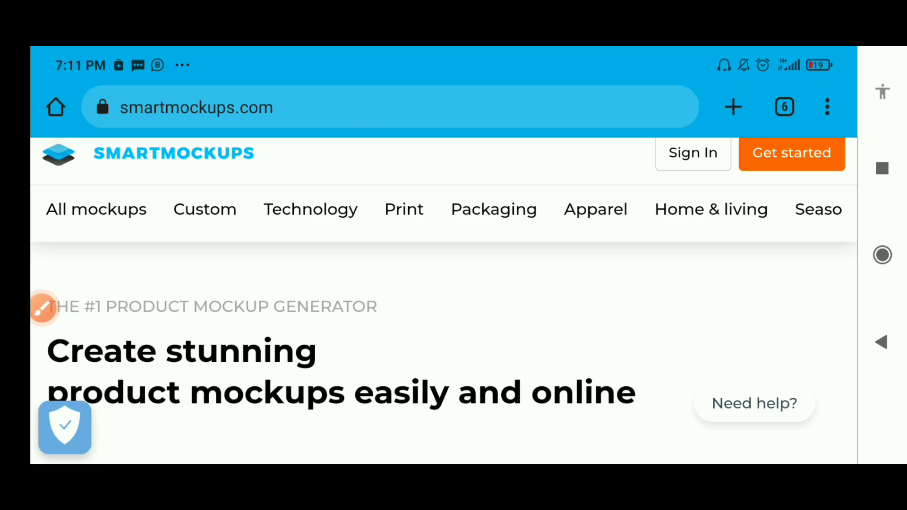
- From the Print categories, show the Notebooks & notepads mockup gallery
click(405, 209)
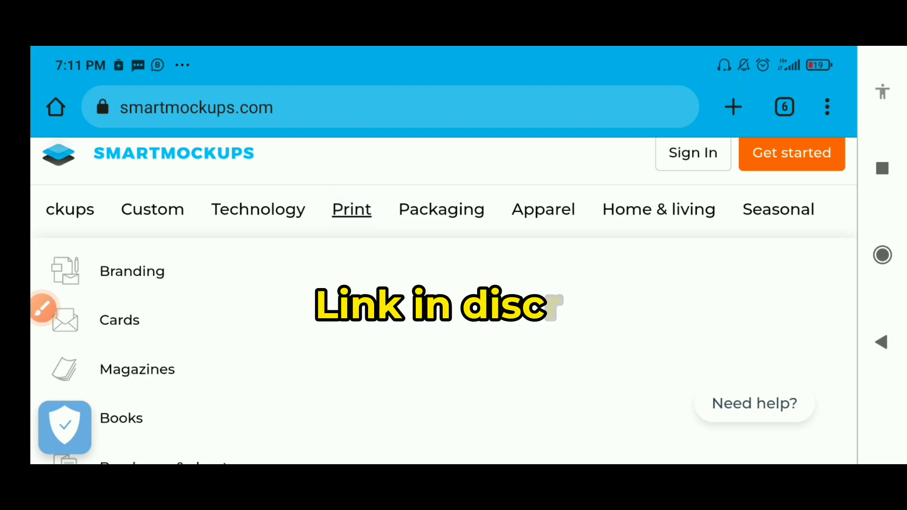
scroll(down, 3)
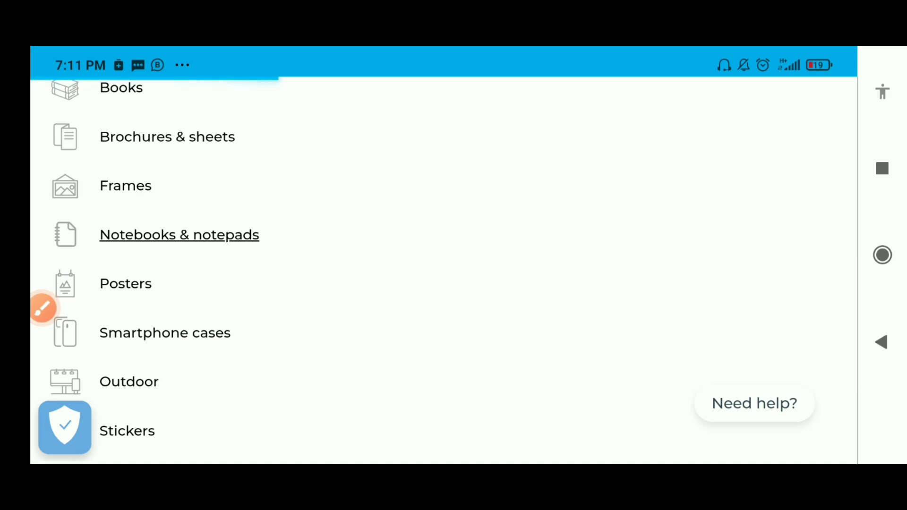
click(180, 234)
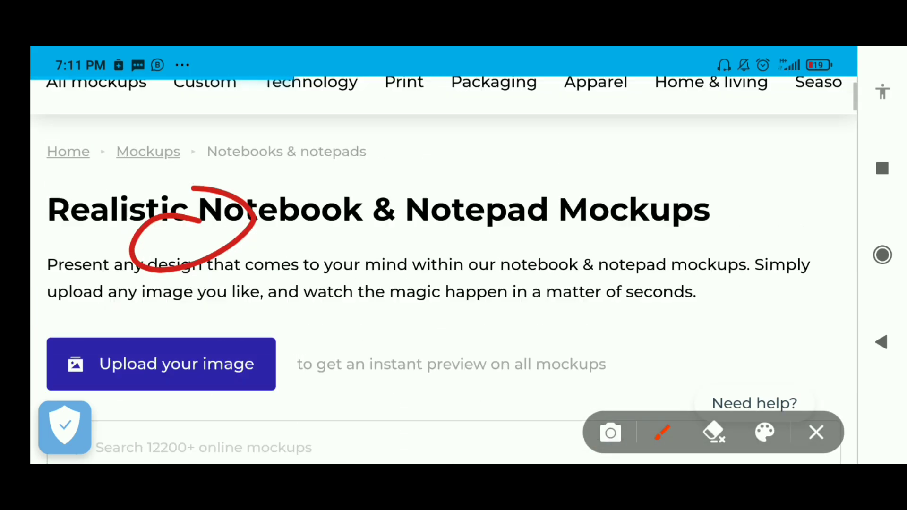
scroll(down, 3)
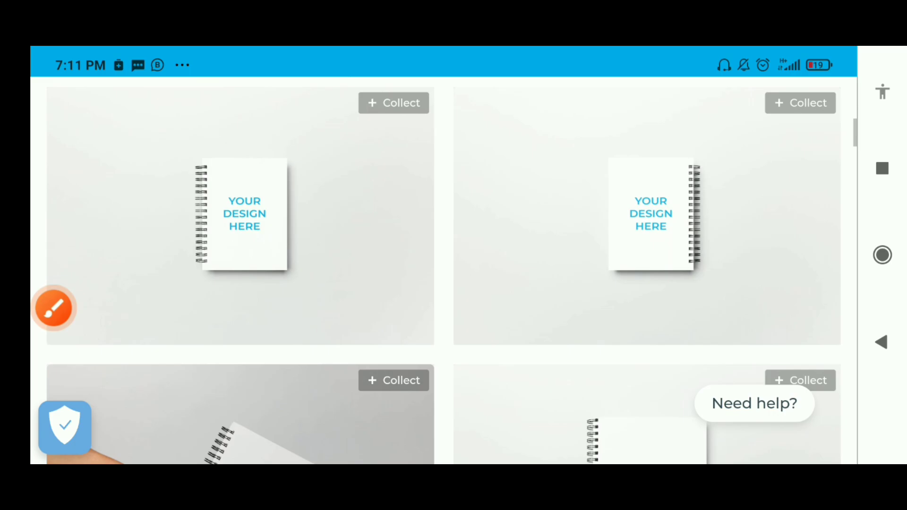